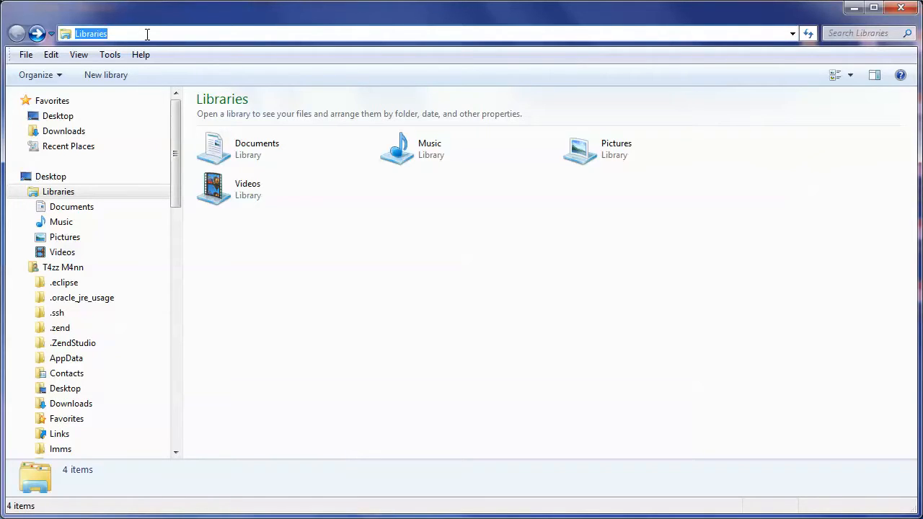
mouse_move(645, 31)
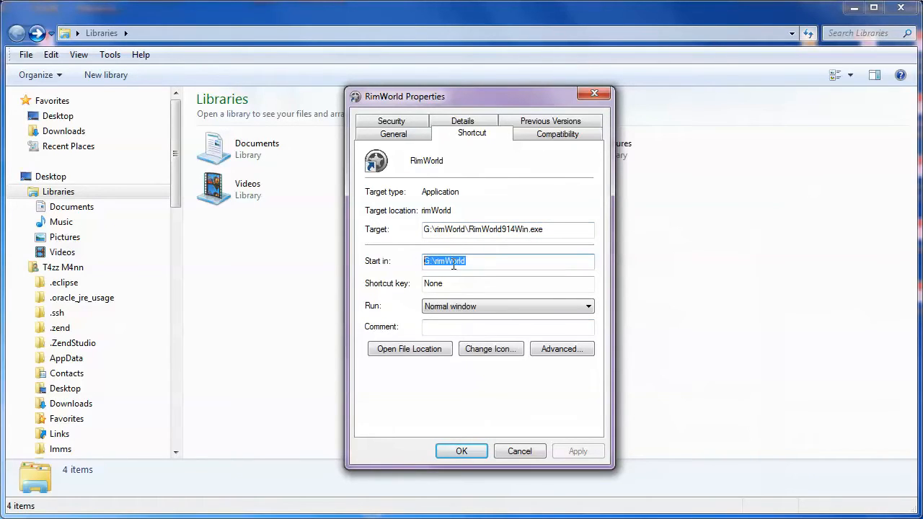
Close the RimWorld shortcut Properties after confirming Start in is G:\rimWorld.
left_click(519, 451)
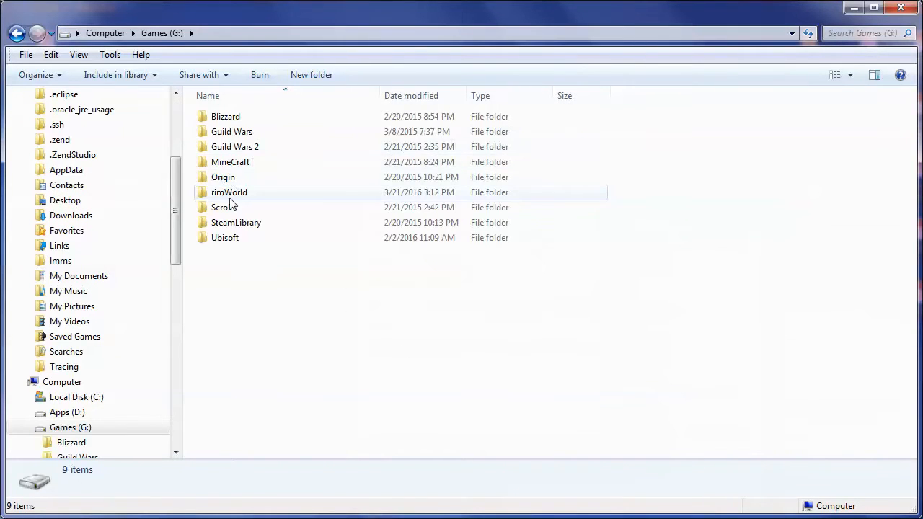
Open the rimWorld folder on the Games (G:) drive.
left_click(229, 191)
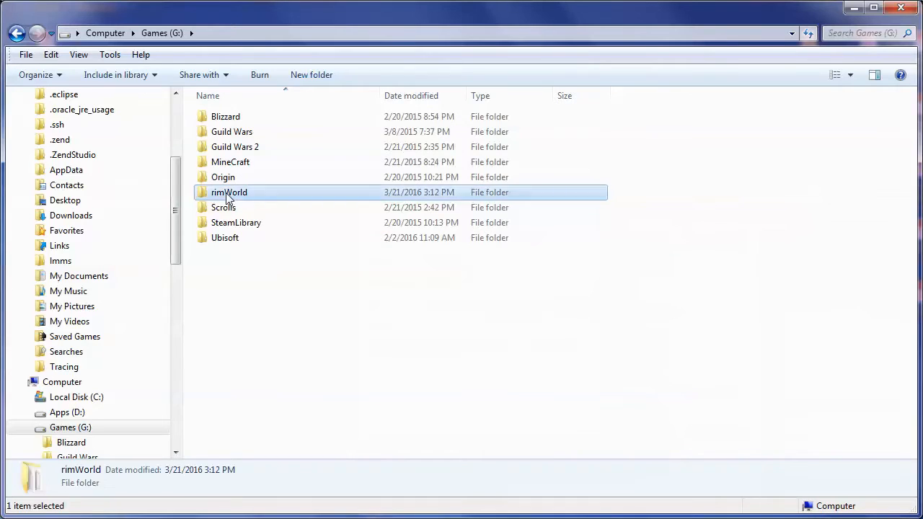
double_click(230, 192)
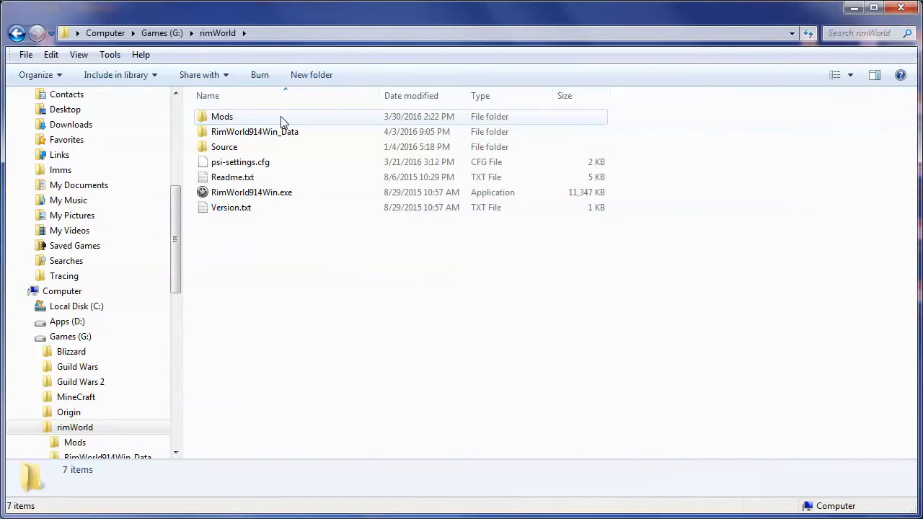
mouse_move(241, 120)
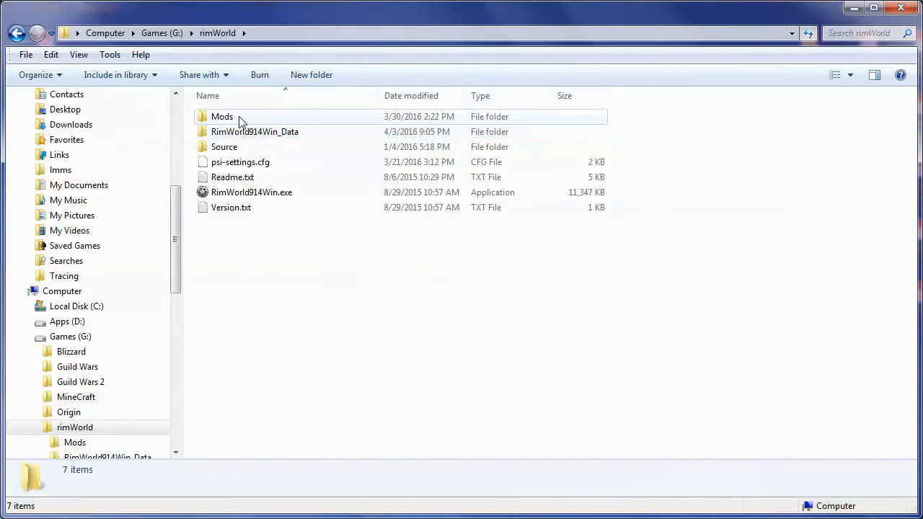
mouse_move(303, 178)
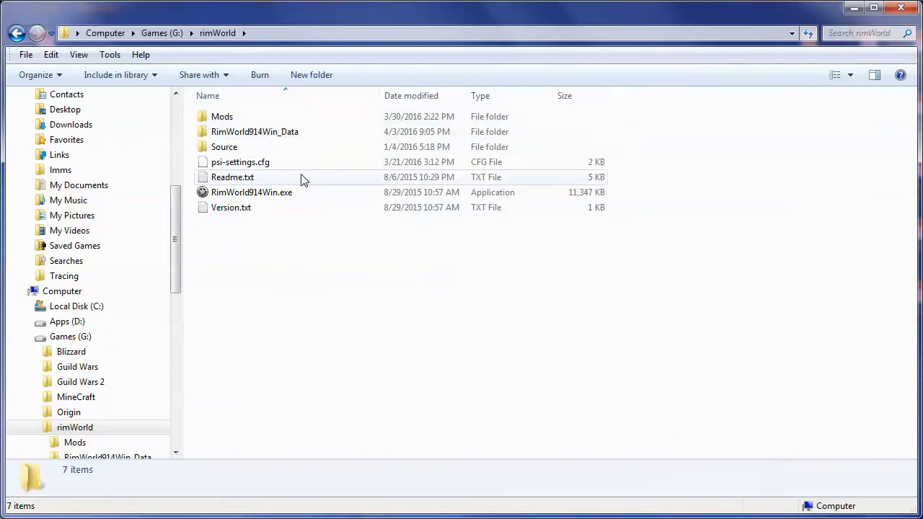
mouse_move(207, 207)
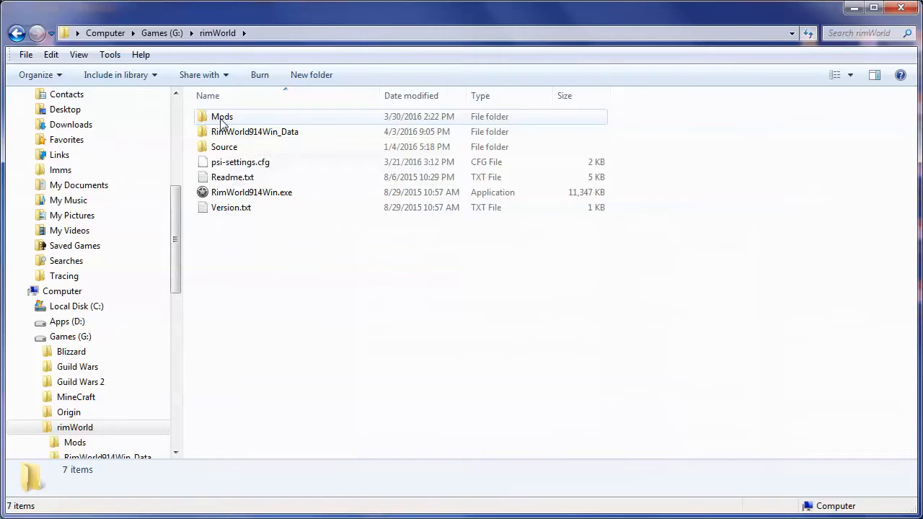
Open rimWorld's Mods folder and look over its mod folders, starting with Core.
double_click(222, 116)
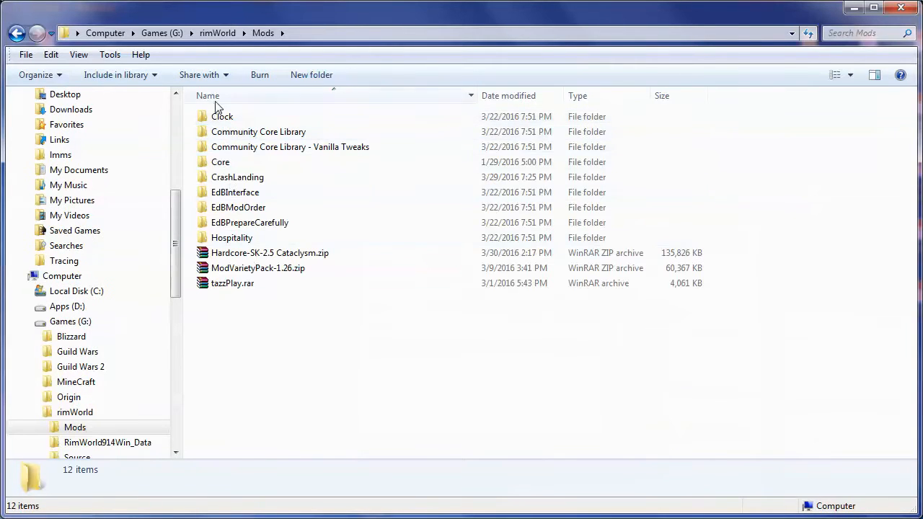
left_click(220, 162)
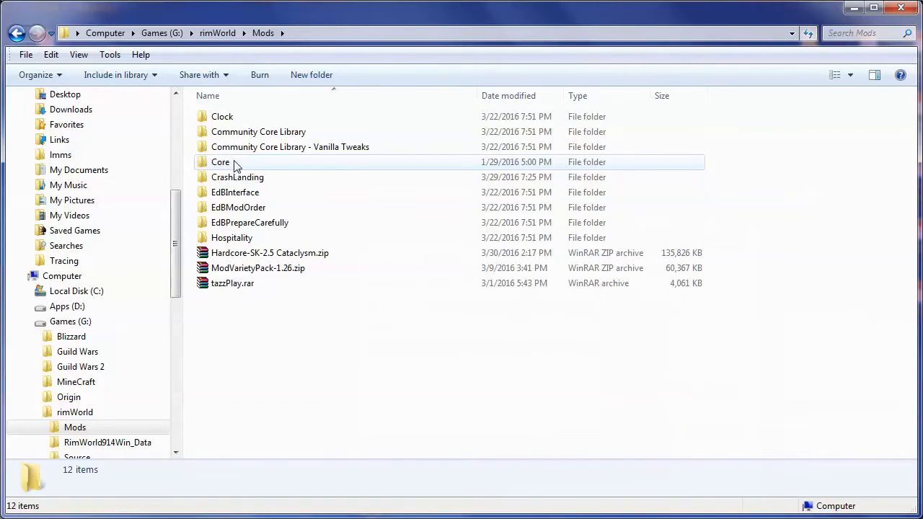
mouse_move(220, 162)
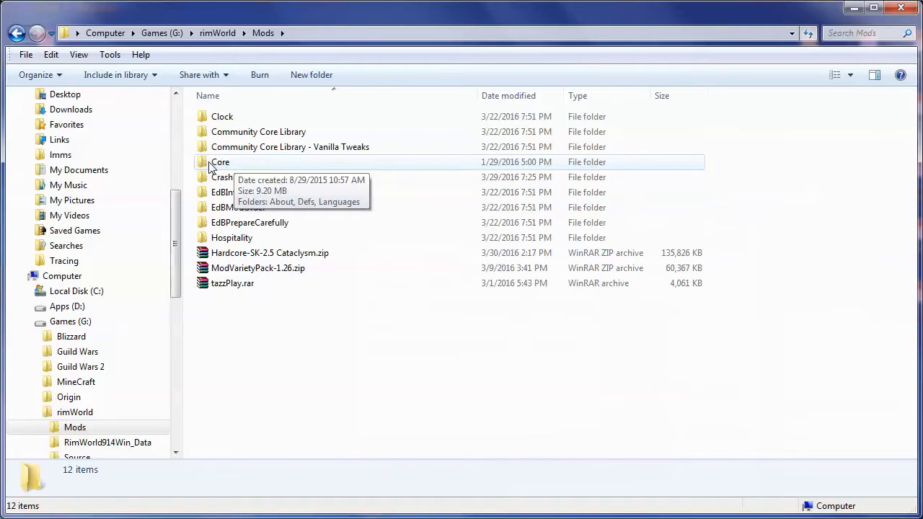
mouse_move(222, 116)
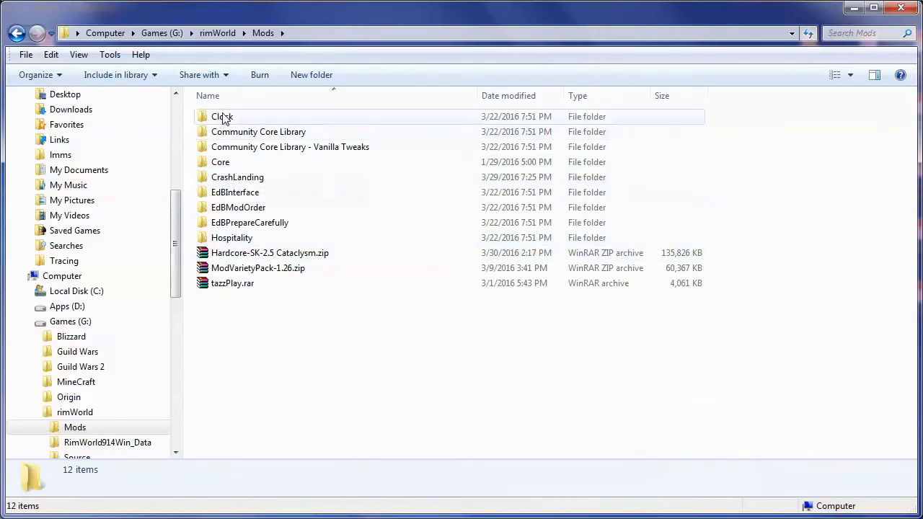
mouse_move(247, 260)
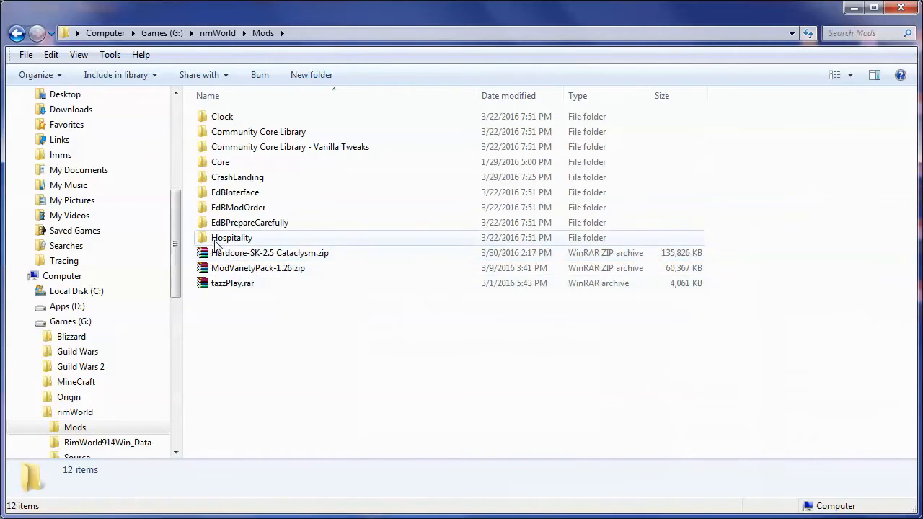
mouse_move(224, 253)
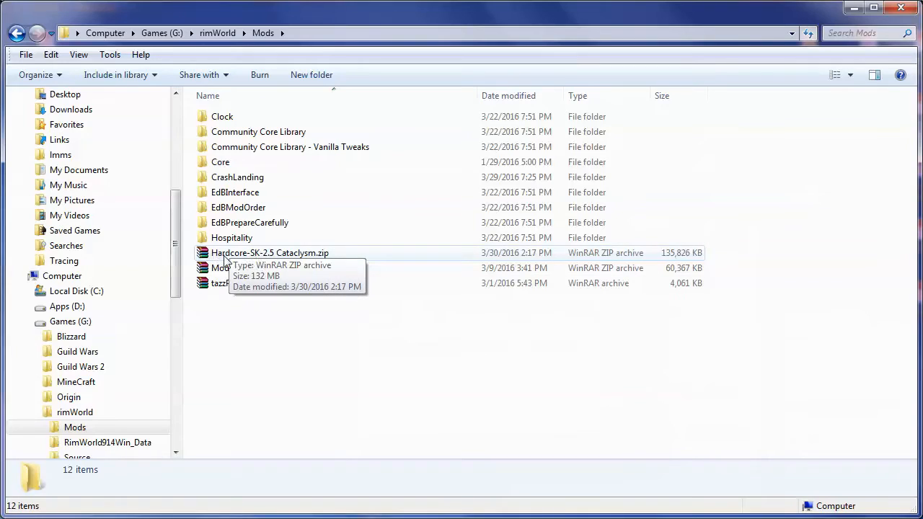
mouse_move(335, 260)
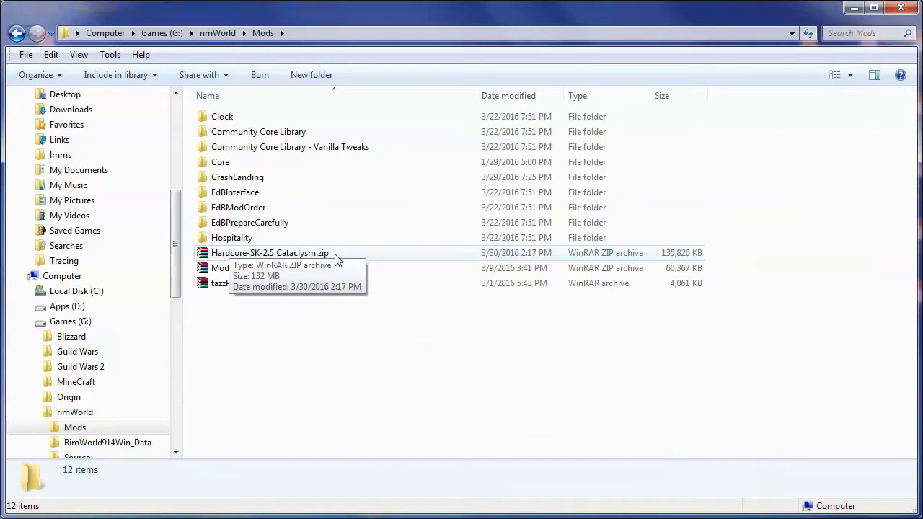
mouse_move(316, 302)
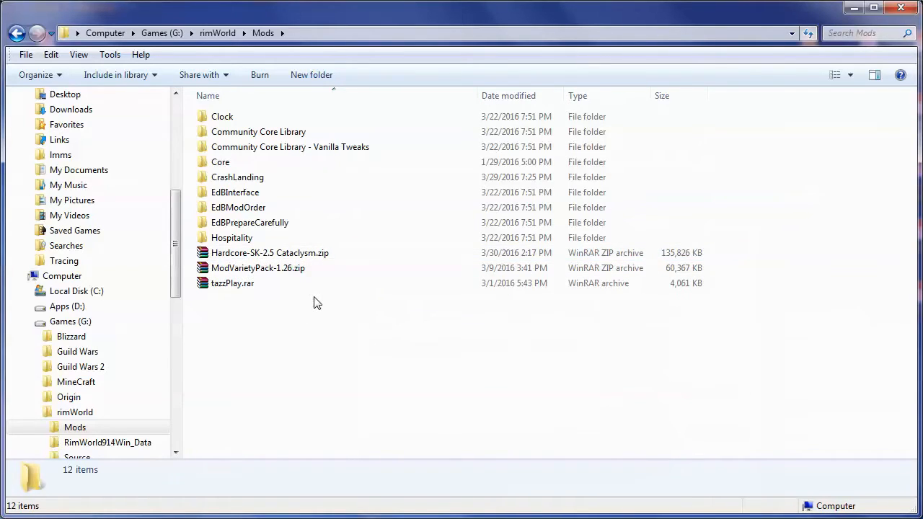
mouse_move(314, 269)
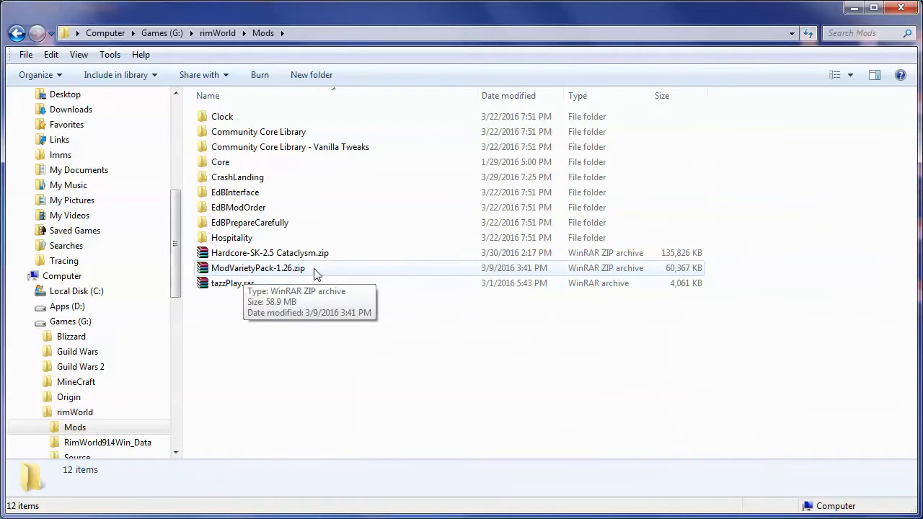
mouse_move(239, 271)
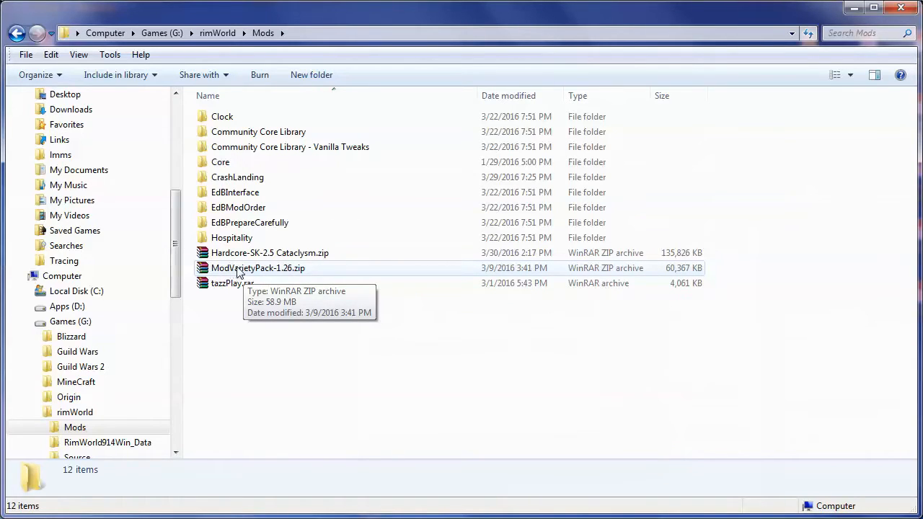
mouse_move(288, 273)
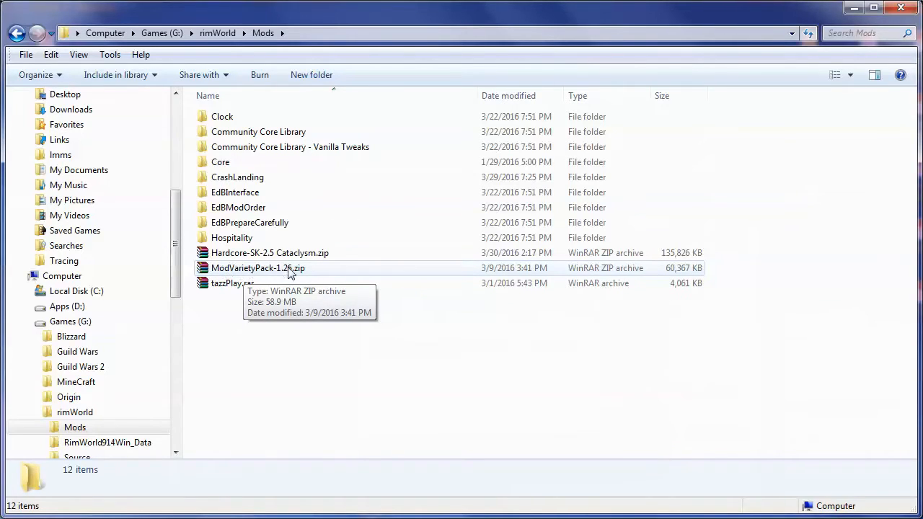
mouse_move(469, 317)
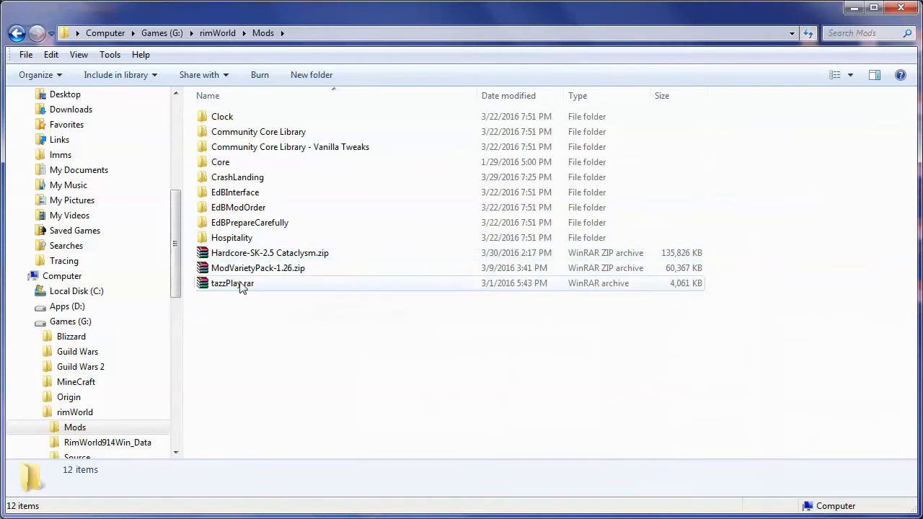
mouse_move(232, 284)
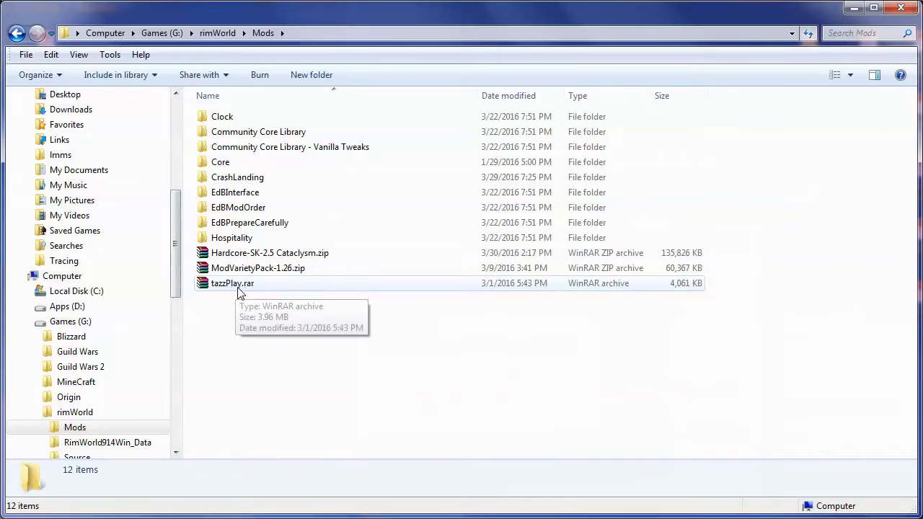
mouse_move(232, 222)
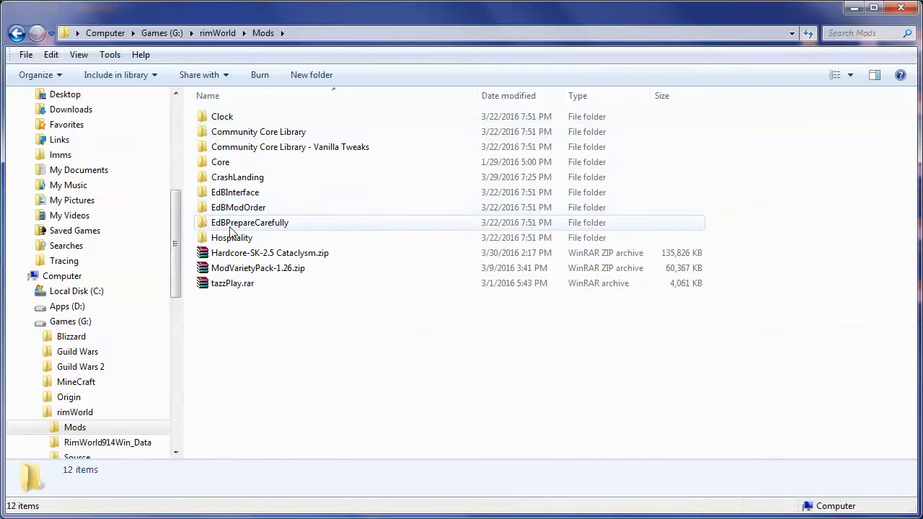
mouse_move(246, 238)
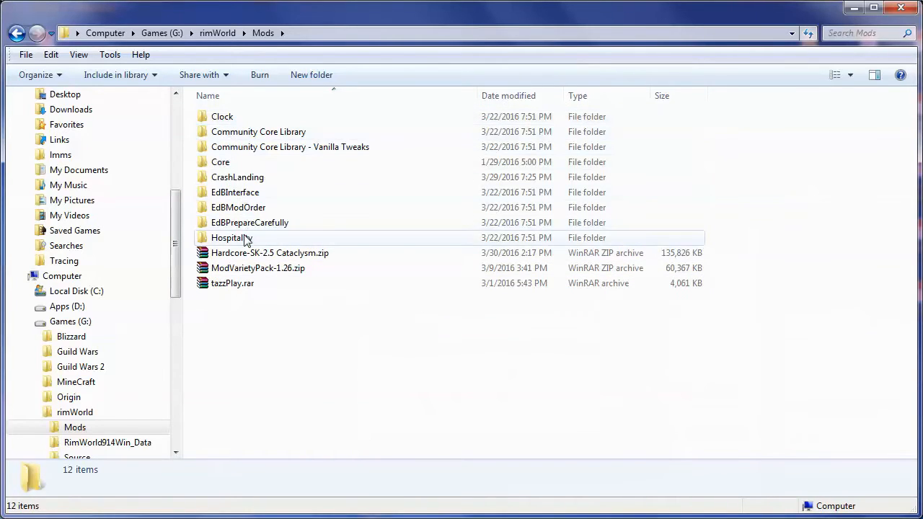
mouse_move(222, 116)
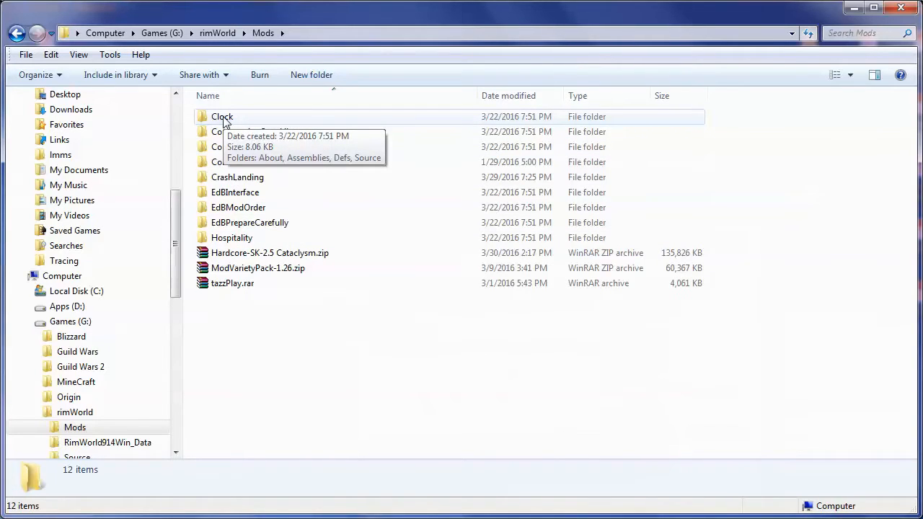
mouse_move(243, 88)
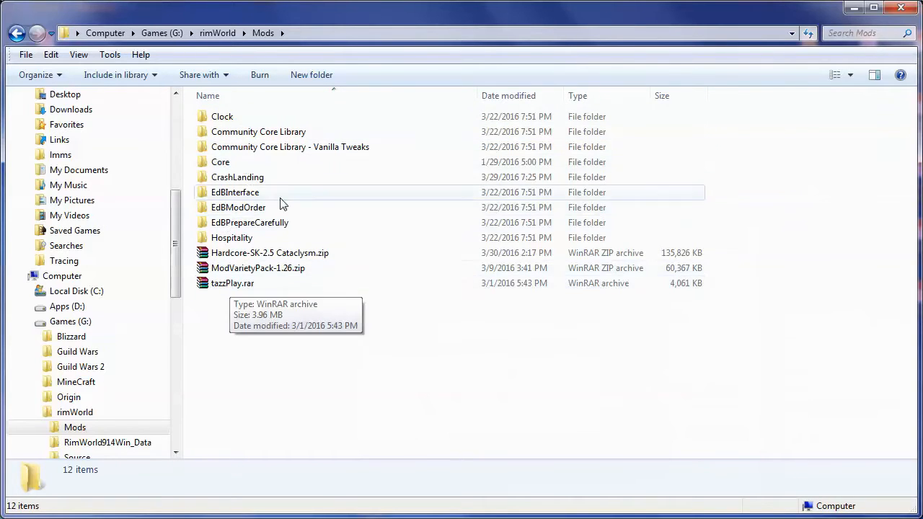
mouse_move(299, 252)
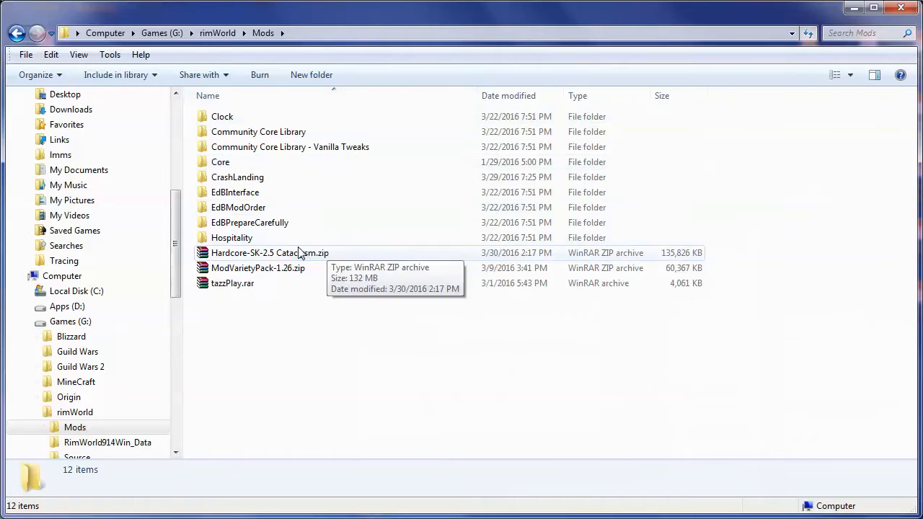
mouse_move(241, 237)
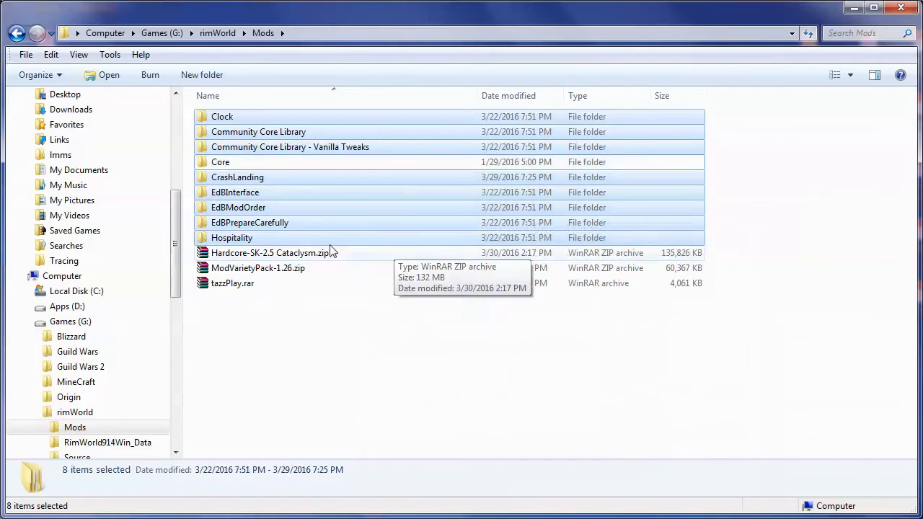
mouse_move(302, 197)
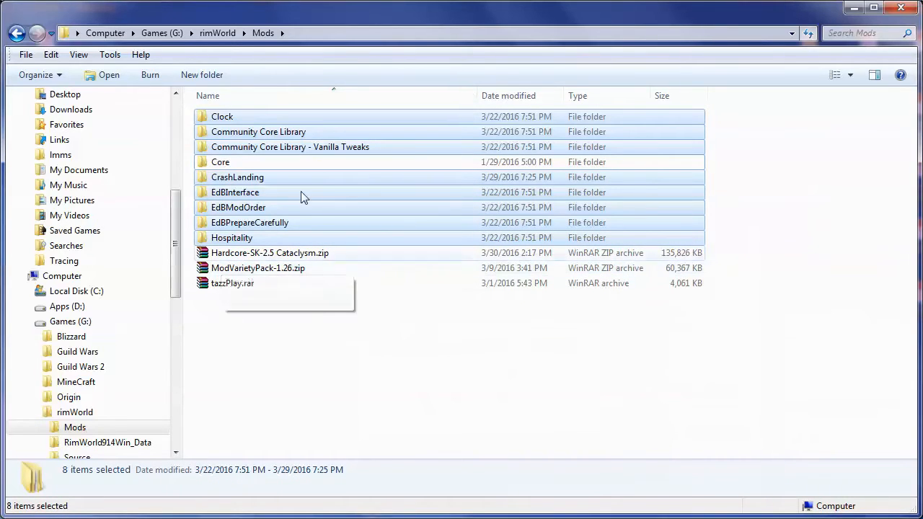
mouse_move(252, 288)
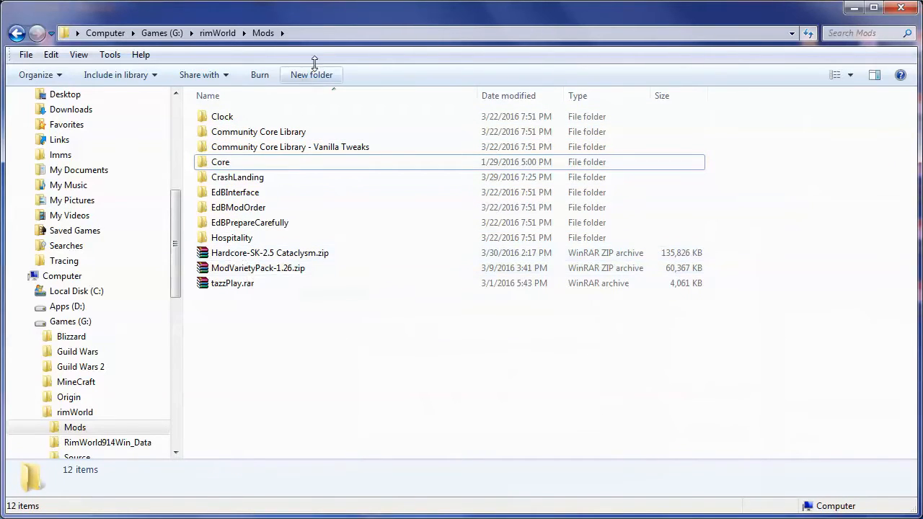
Select the 58.9 MB ModVarietyPack-1.26.zip archive in the Mods folder.
left_click(257, 268)
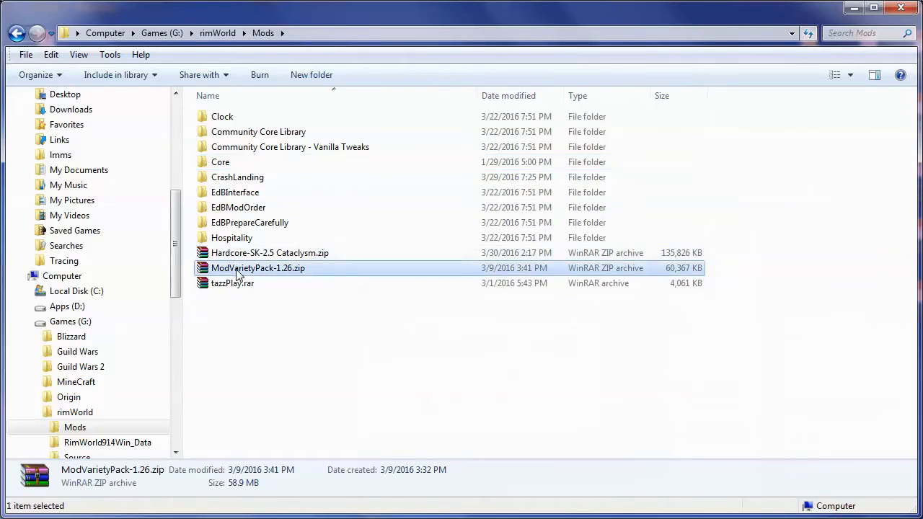
Open ModVarietyPack-1.26.zip in WinRAR and browse its inner folder, viewing README.md and SaveData.
double_click(257, 267)
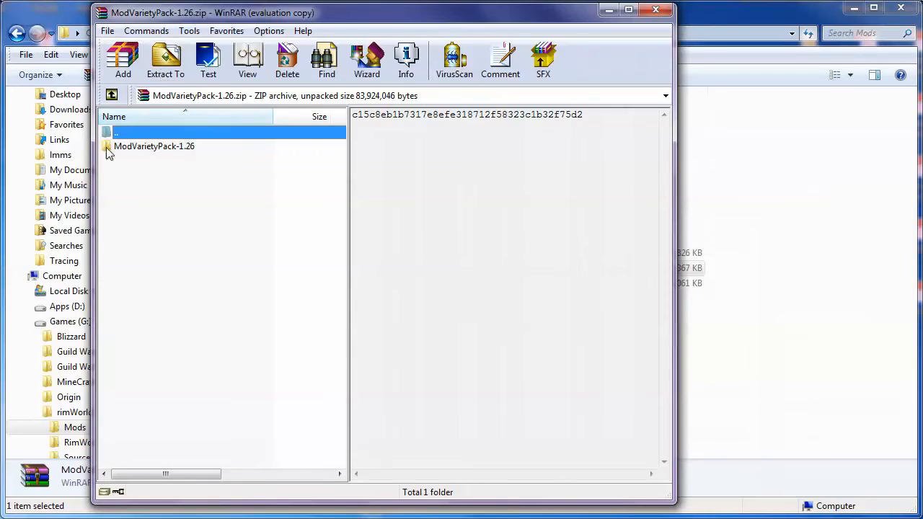
double_click(154, 146)
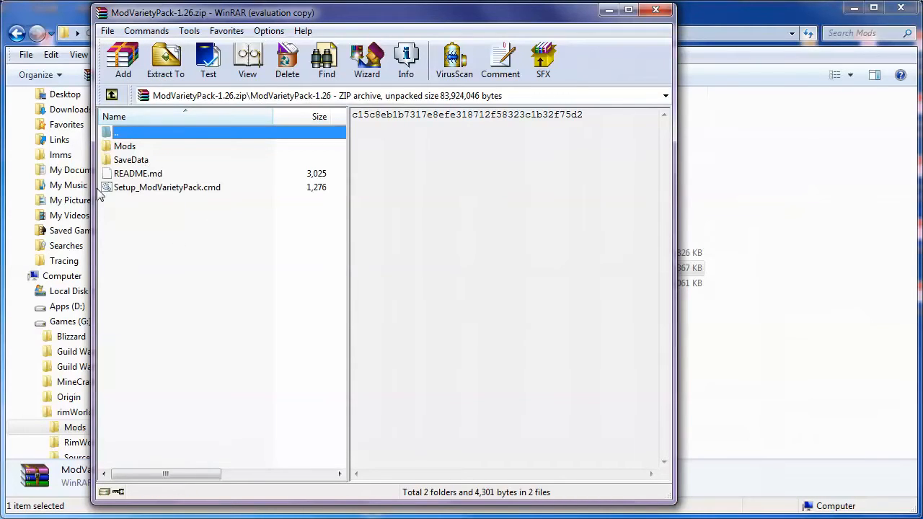
left_click(138, 173)
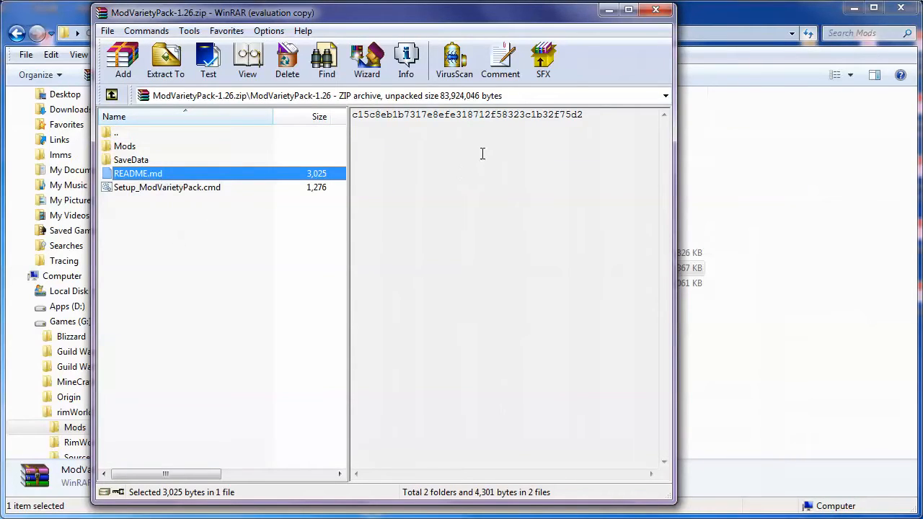
mouse_move(148, 203)
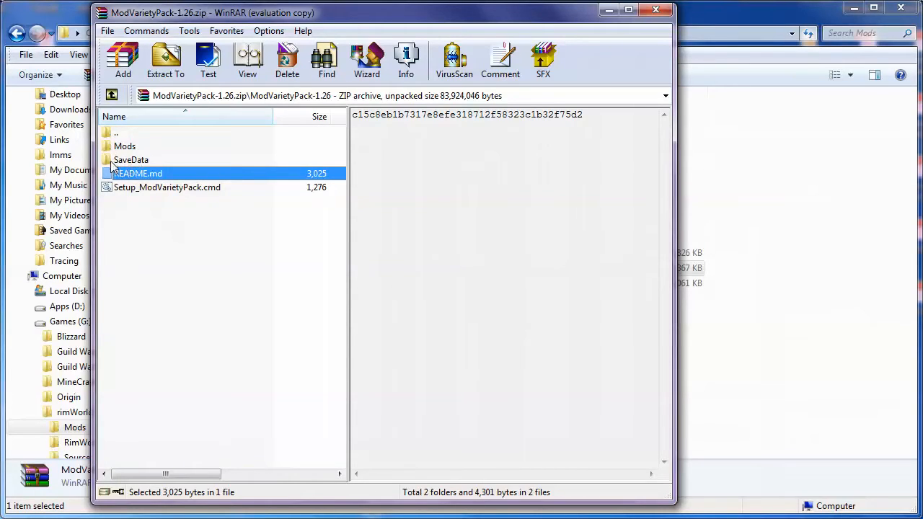
left_click(131, 159)
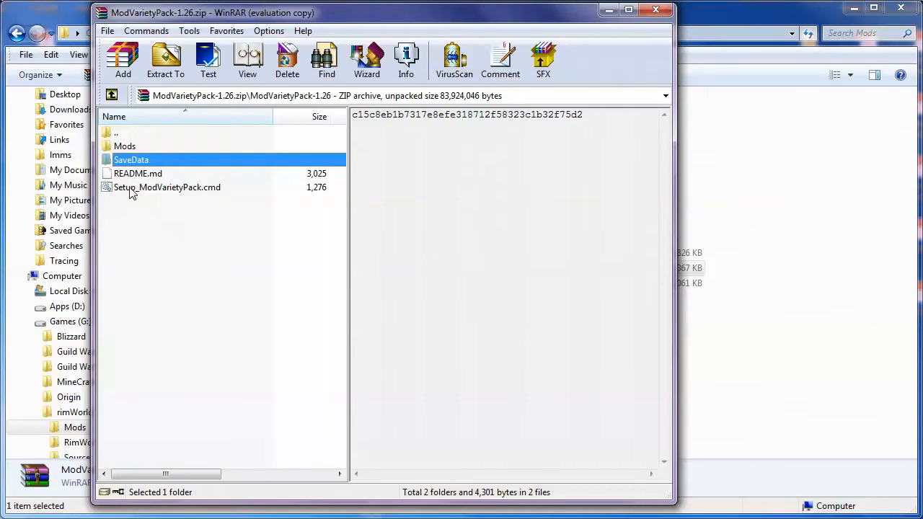
mouse_move(234, 204)
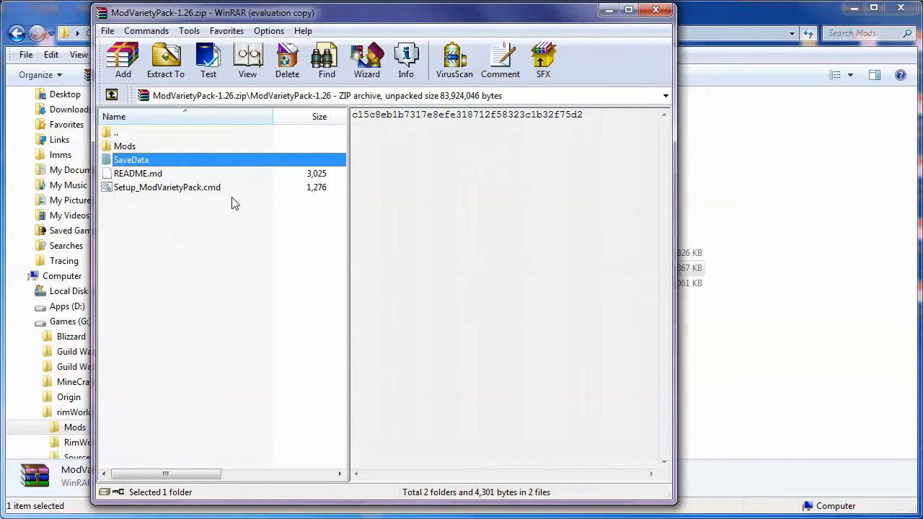
mouse_move(146, 198)
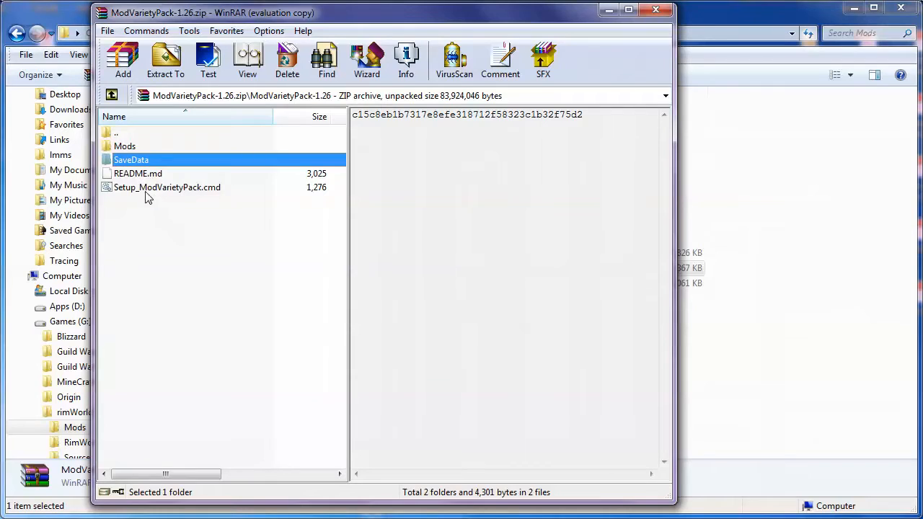
mouse_move(173, 186)
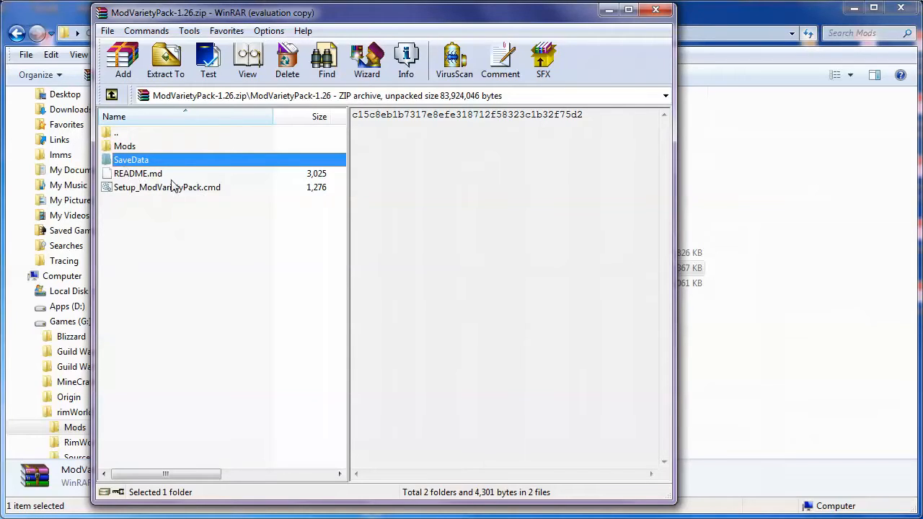
mouse_move(133, 198)
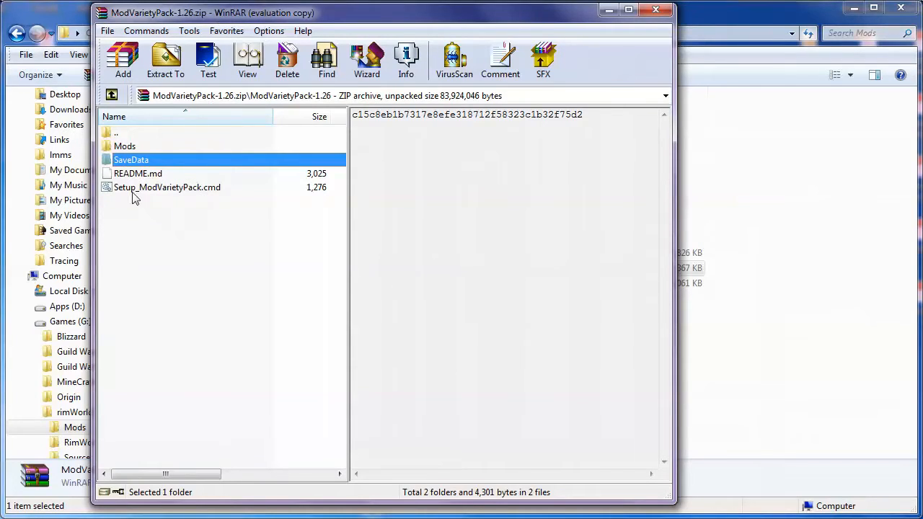
right_click(167, 187)
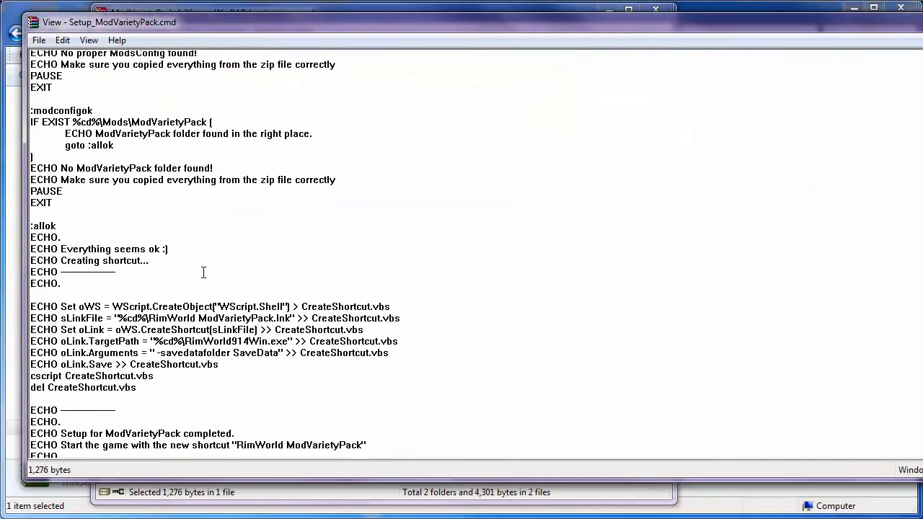
scroll("down", 3)
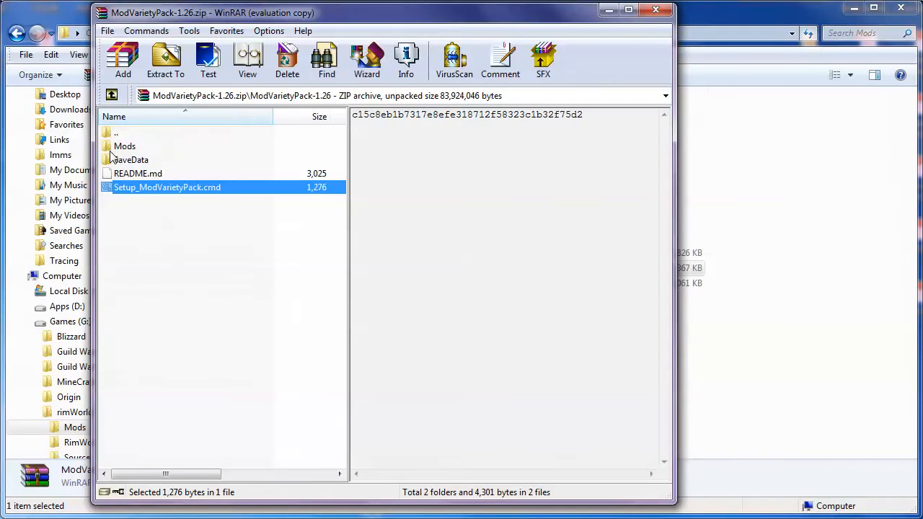
left_click(124, 146)
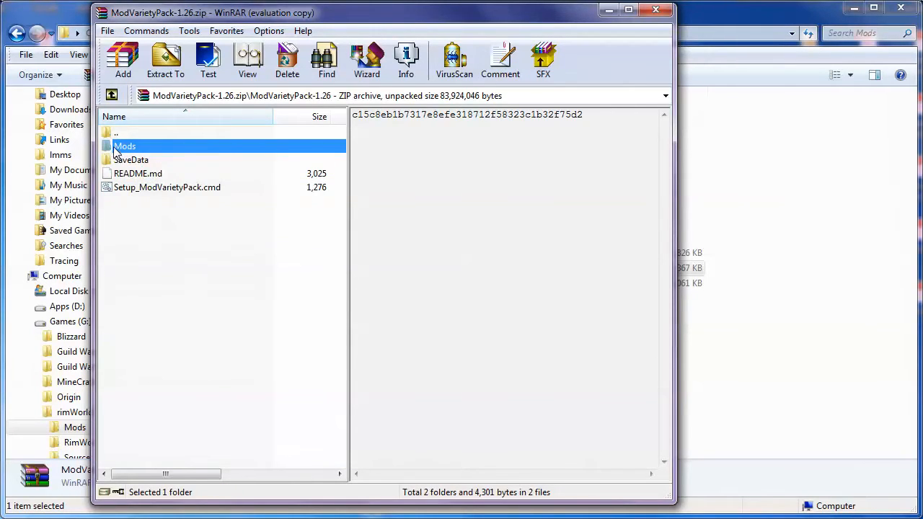
double_click(125, 146)
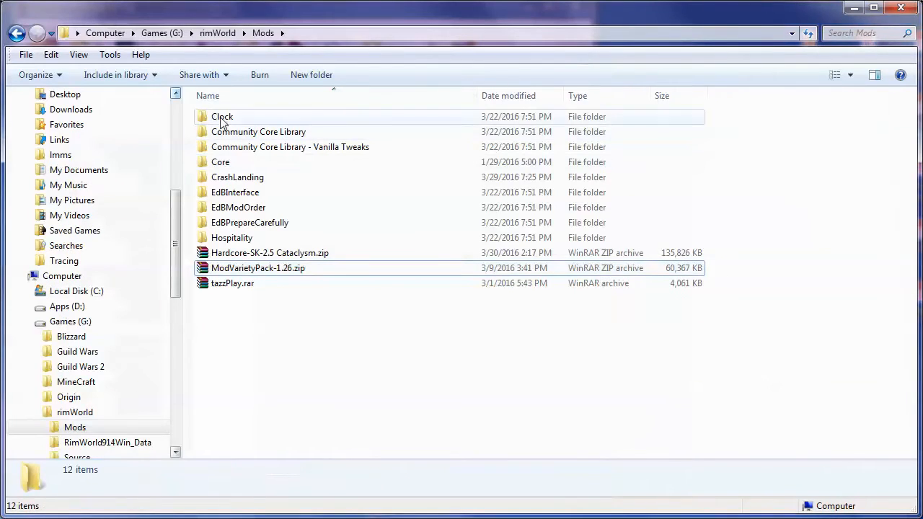
Permanently delete the eight mod folders from Clock onward, keeping Core.
left_click(222, 116)
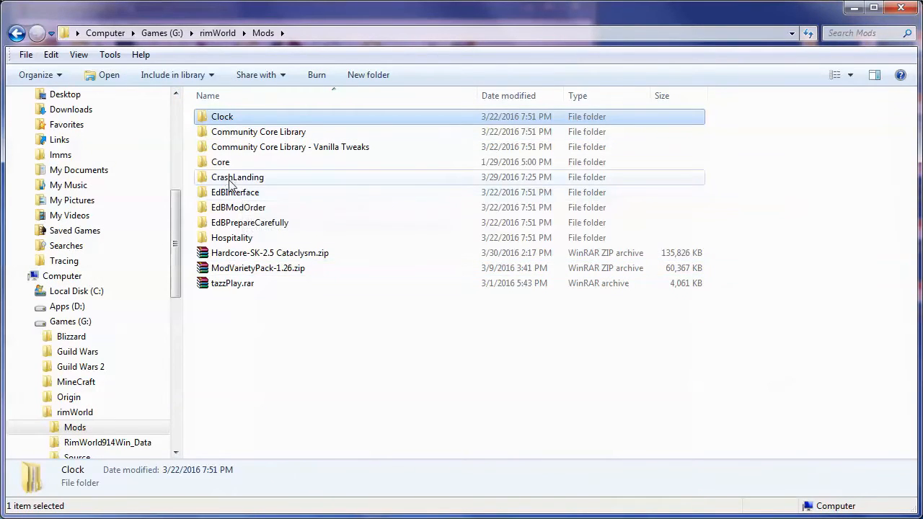
left_click(290, 147)
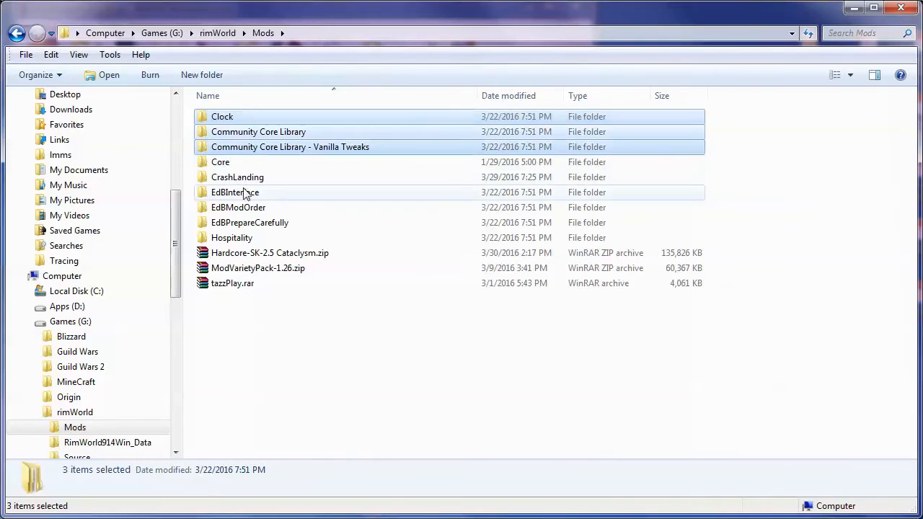
left_click(238, 207)
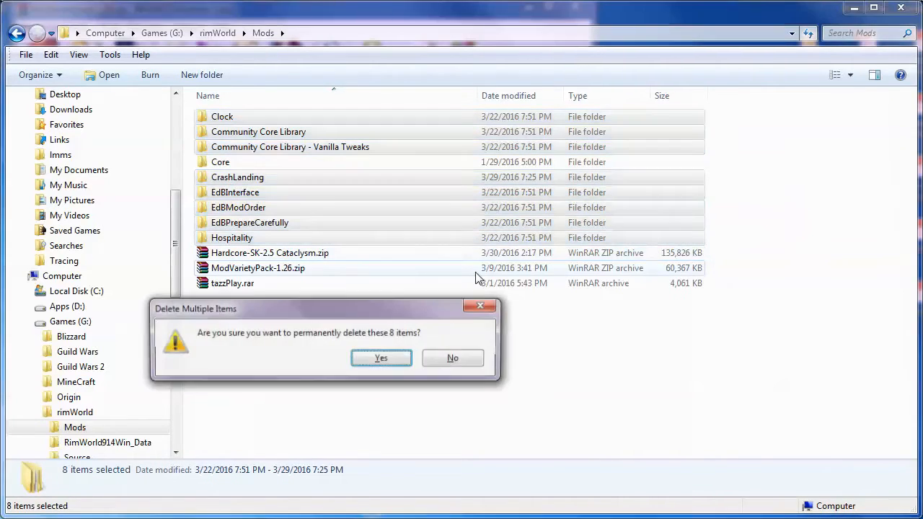
left_click(381, 358)
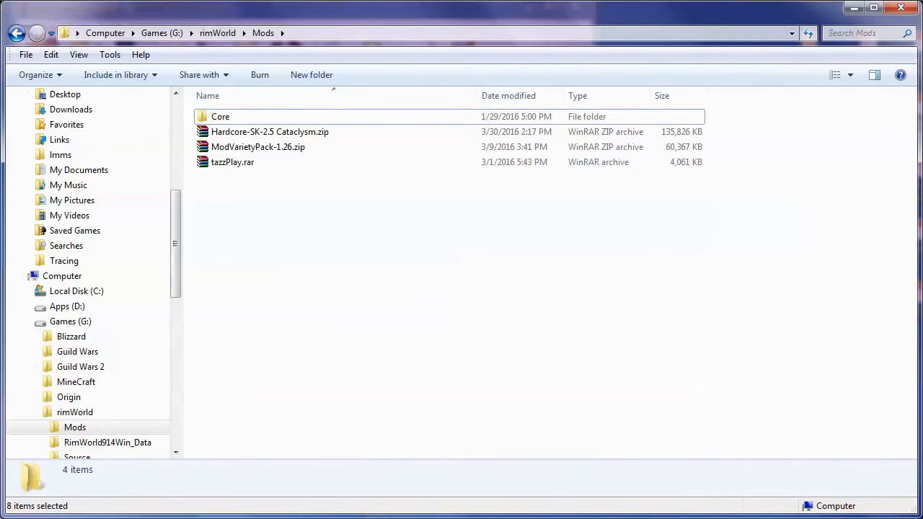
Drag all 26 archive mod folders into rimWorld Mods and confirm merging with Core.
double_click(258, 146)
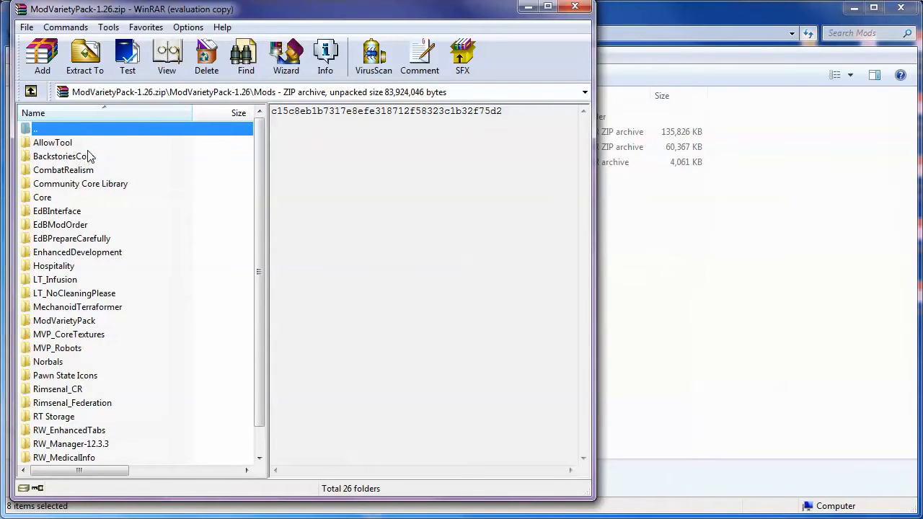
left_click(84, 56)
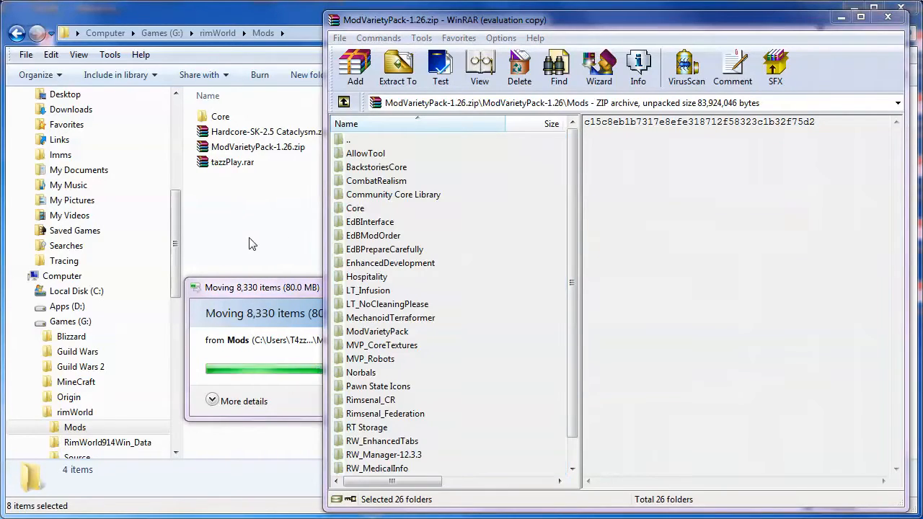
mouse_move(248, 236)
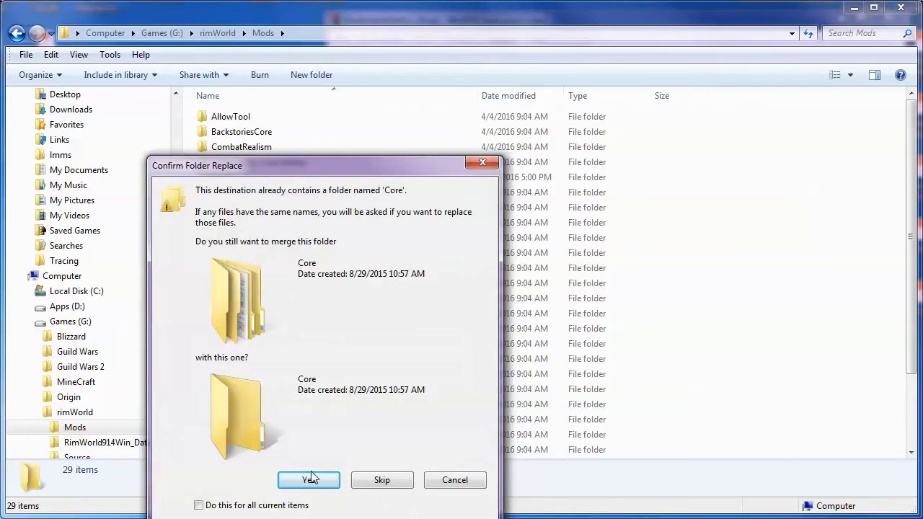
left_click(309, 480)
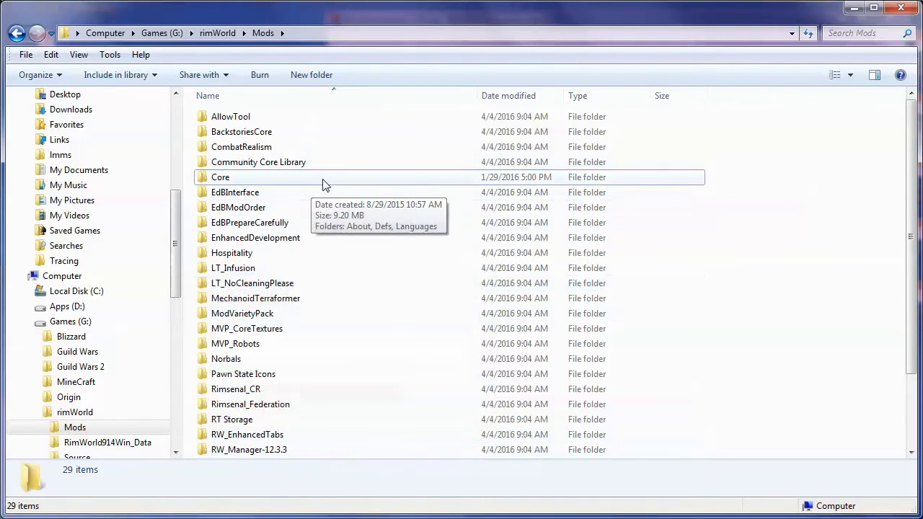
scroll("down", 3)
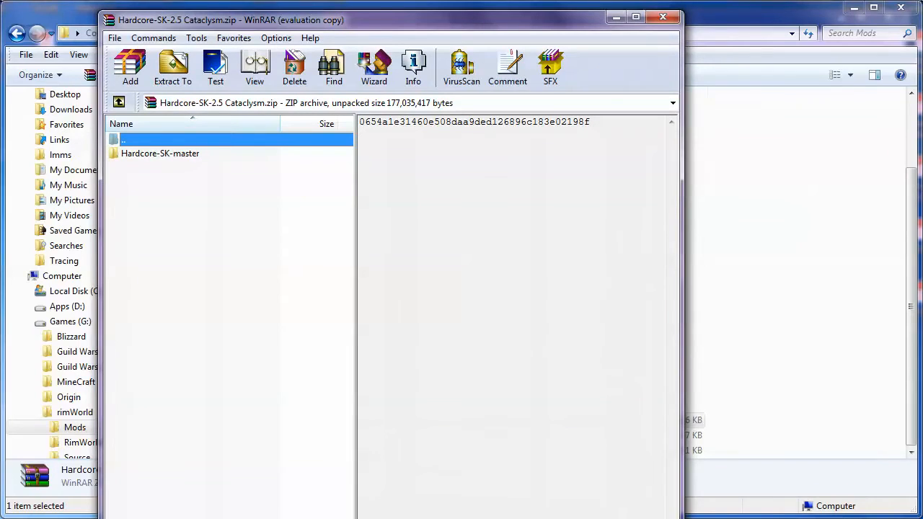
Browse Hardcore-SK-master to its Mods folder, select ModsConfig.xml, then close WinRAR.
double_click(160, 153)
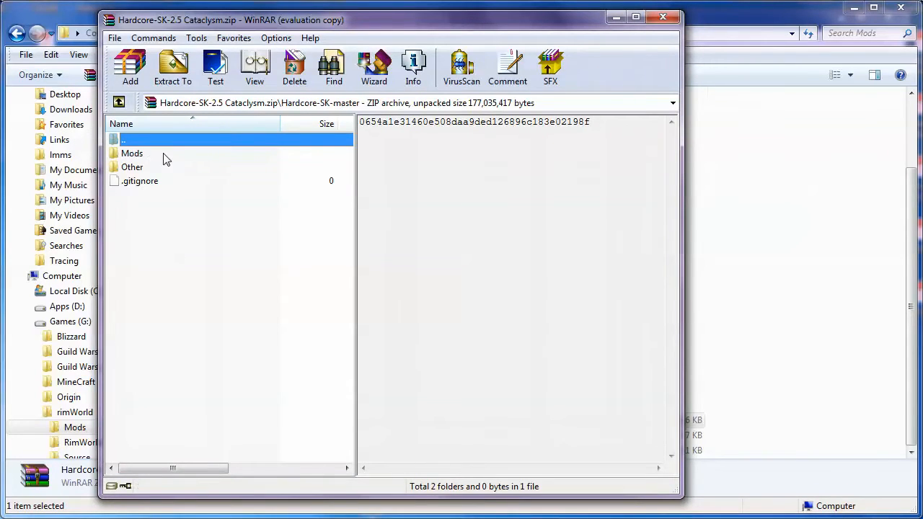
left_click(132, 167)
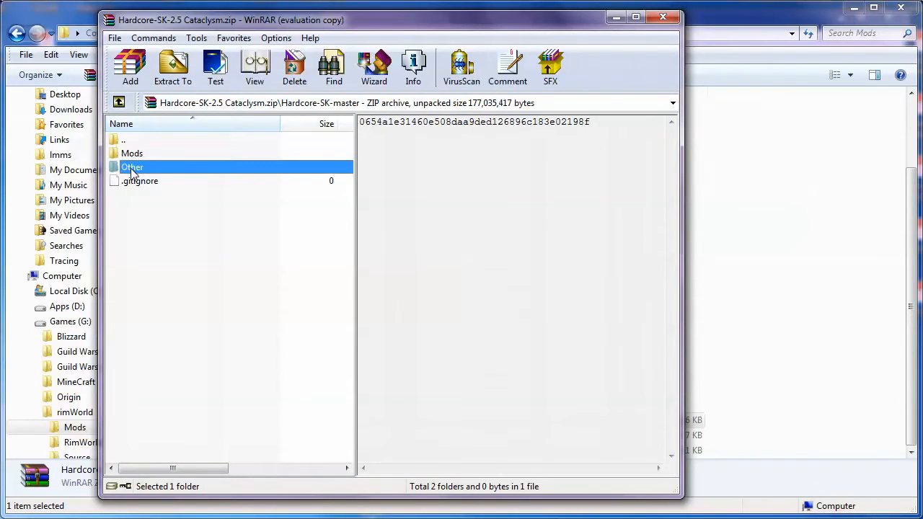
double_click(132, 153)
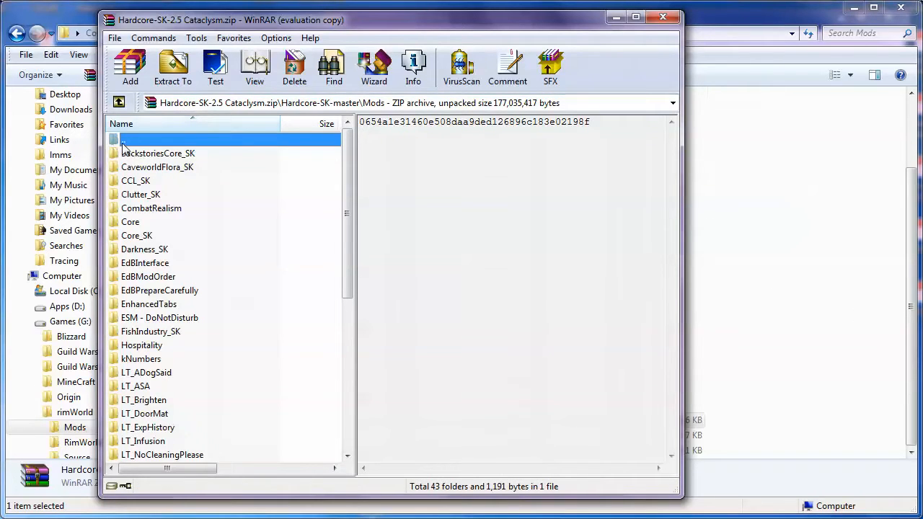
double_click(123, 140)
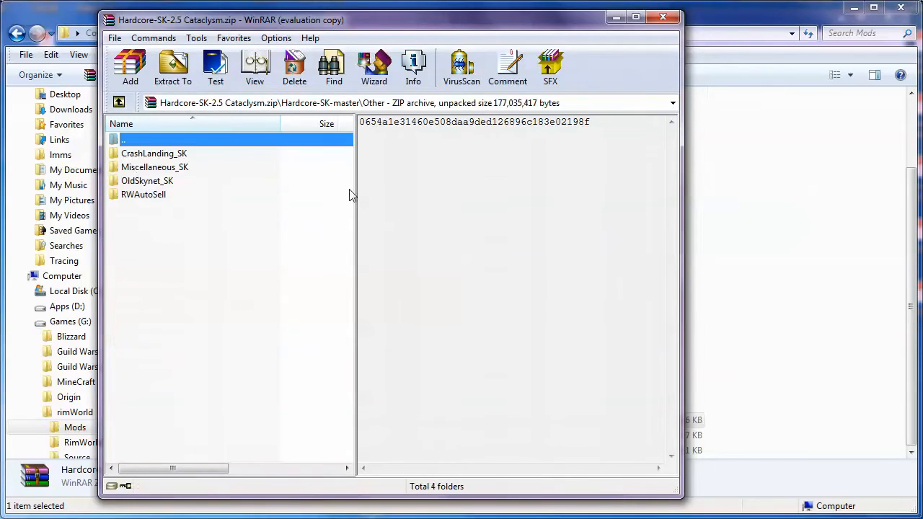
mouse_move(157, 205)
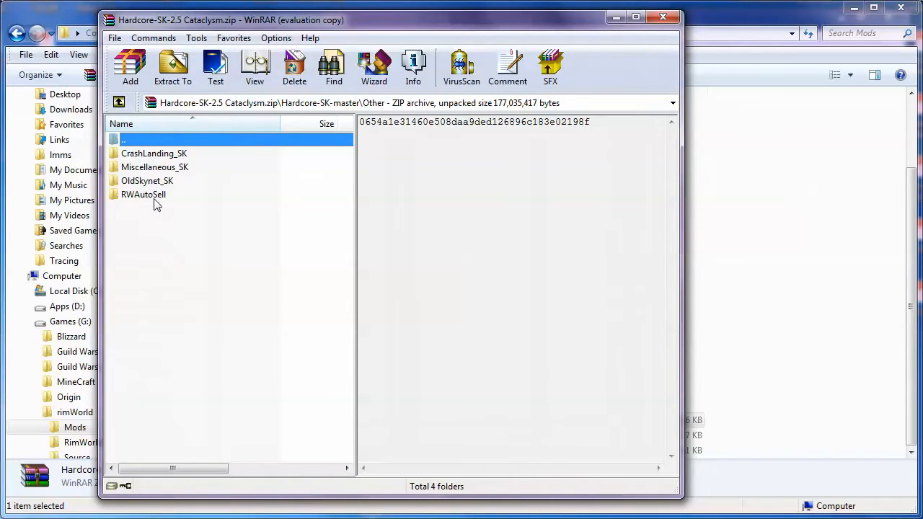
mouse_move(153, 154)
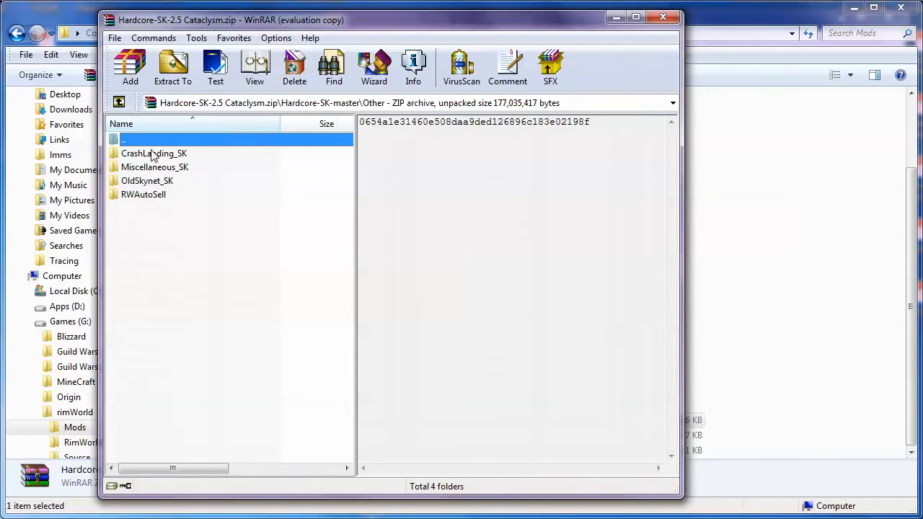
mouse_move(122, 155)
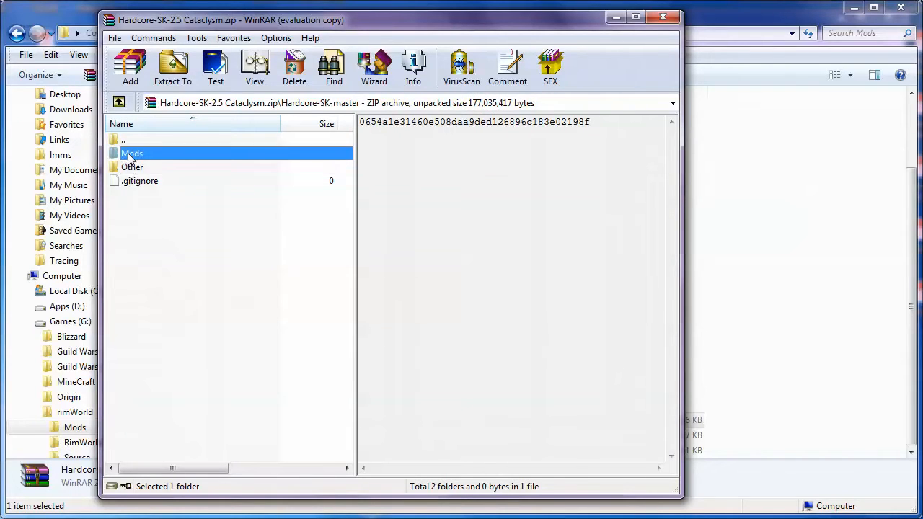
double_click(132, 154)
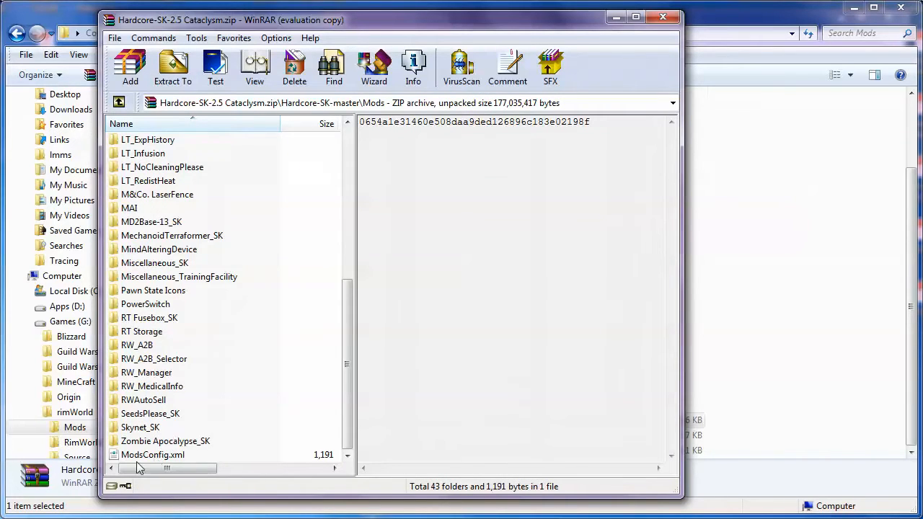
mouse_move(209, 320)
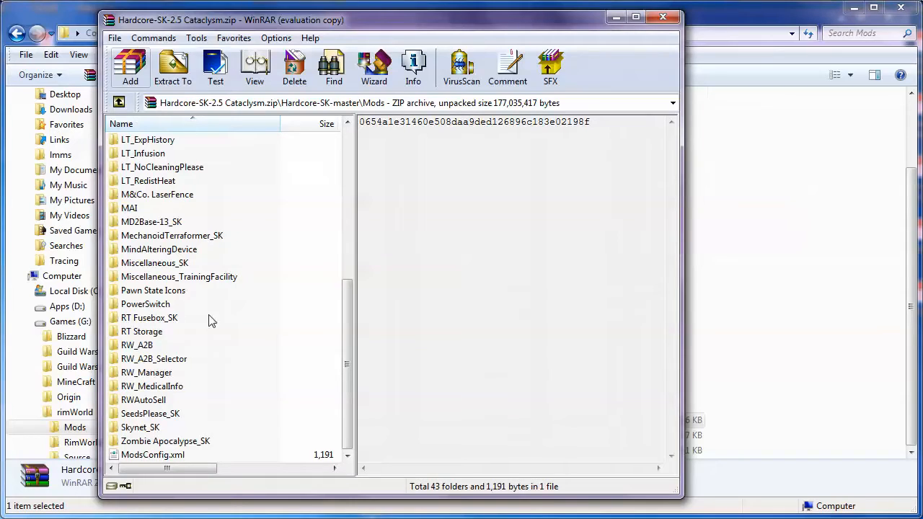
mouse_move(211, 102)
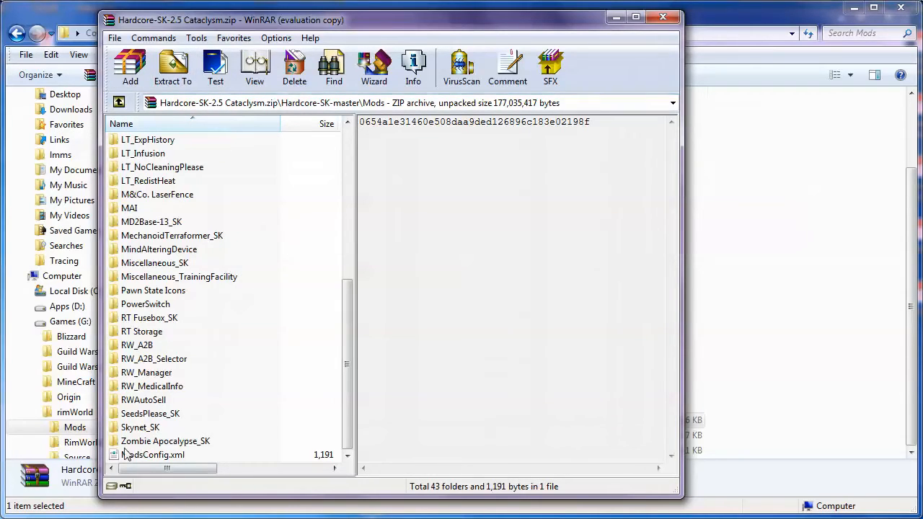
left_click(152, 454)
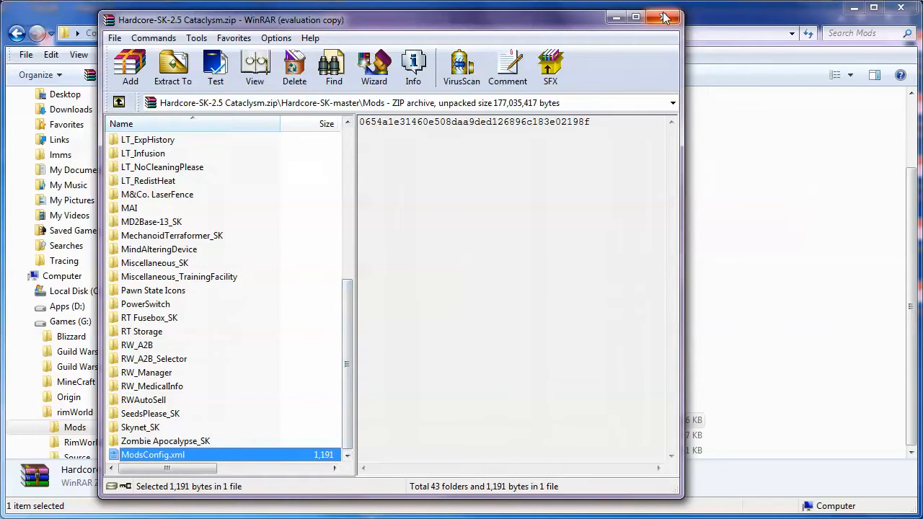
left_click(663, 17)
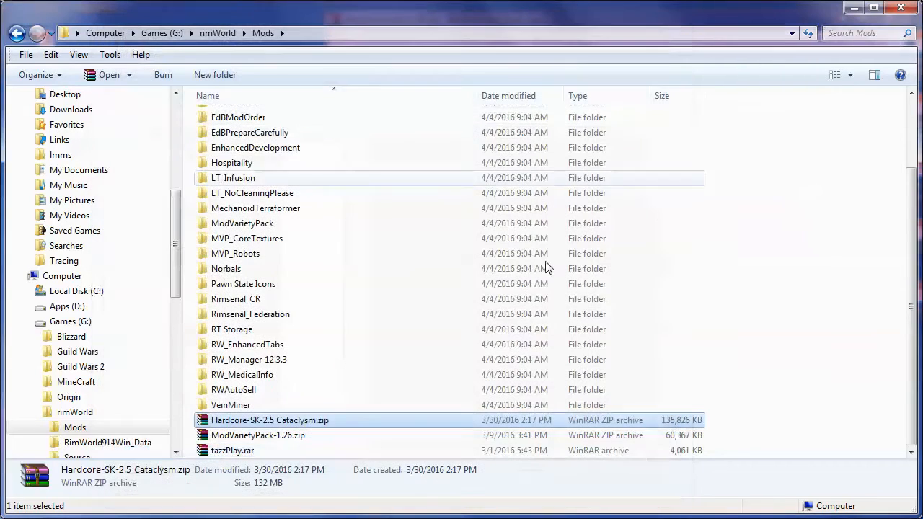
mouse_move(238, 434)
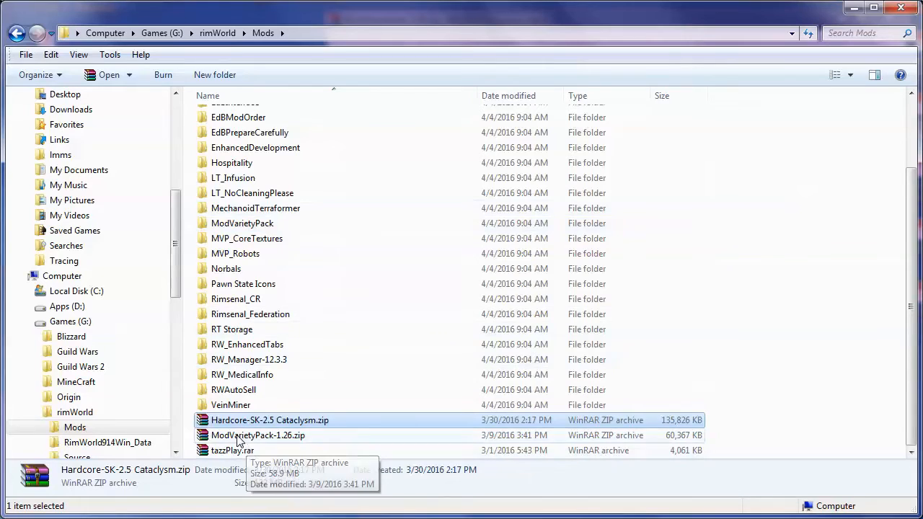
double_click(257, 435)
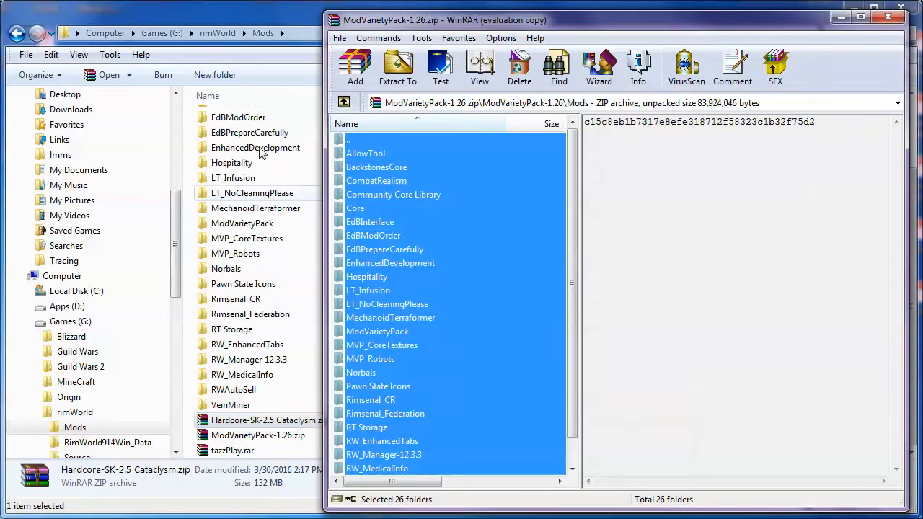
left_click(345, 102)
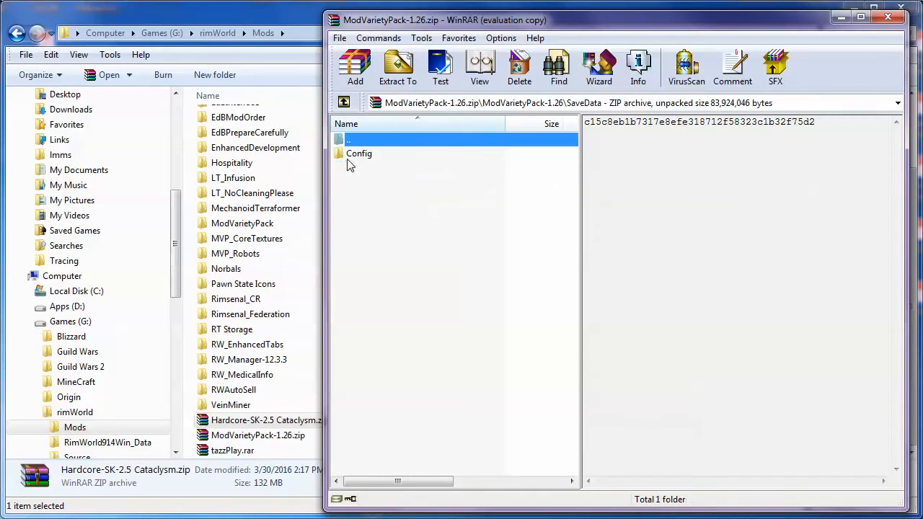
double_click(358, 153)
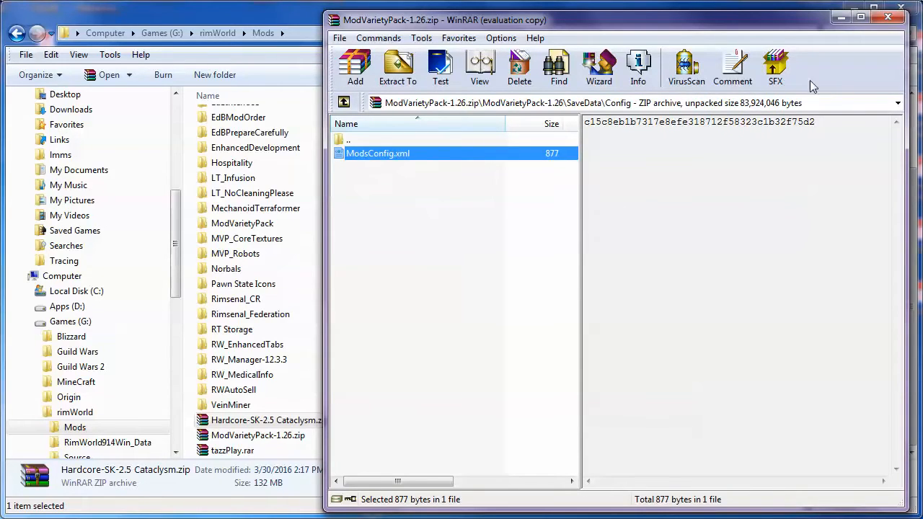
left_click(887, 17)
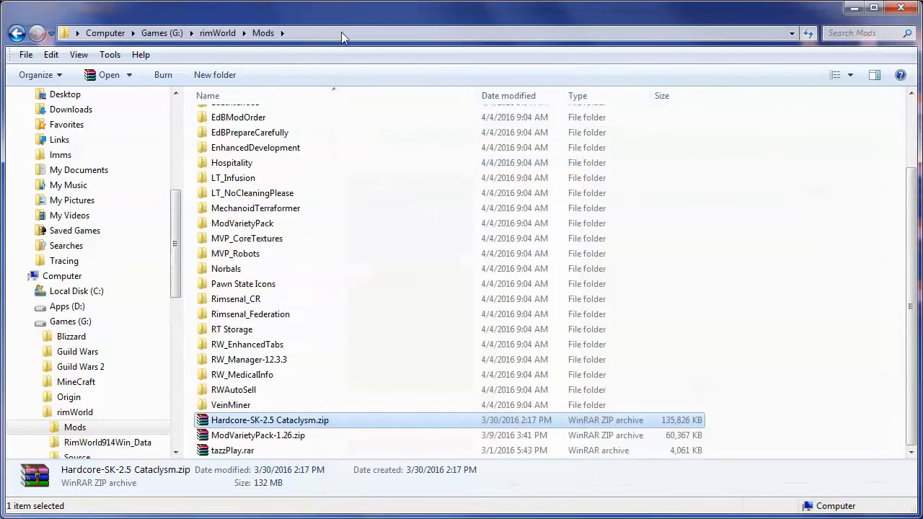
Navigate Explorer to %appdata%\.. via the address bar.
left_click(339, 33)
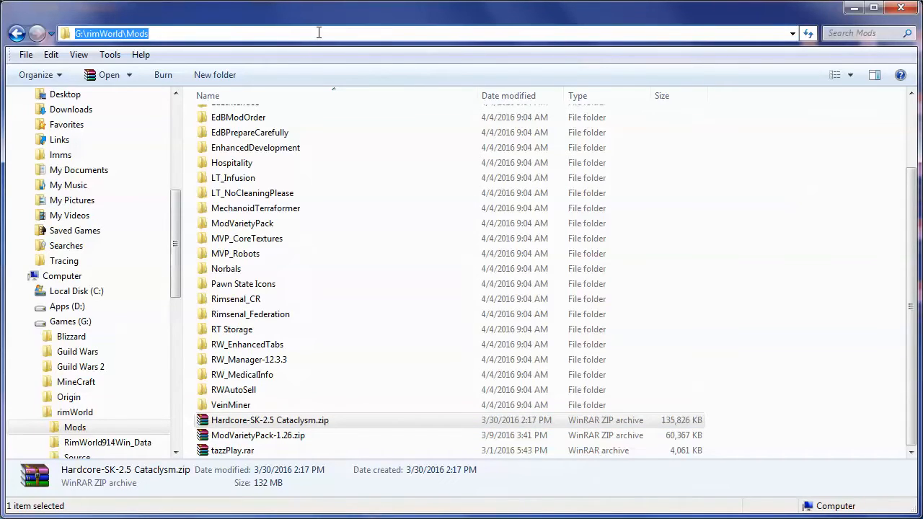
type("%")
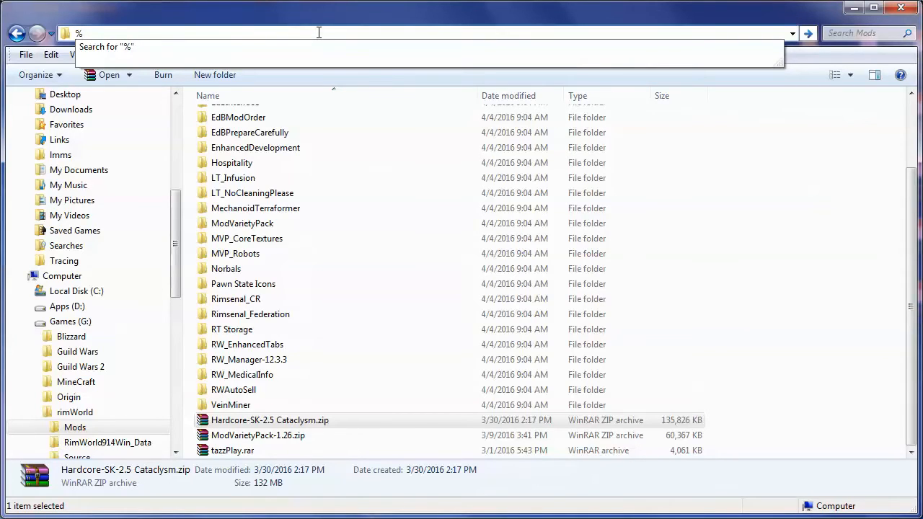
type("ap")
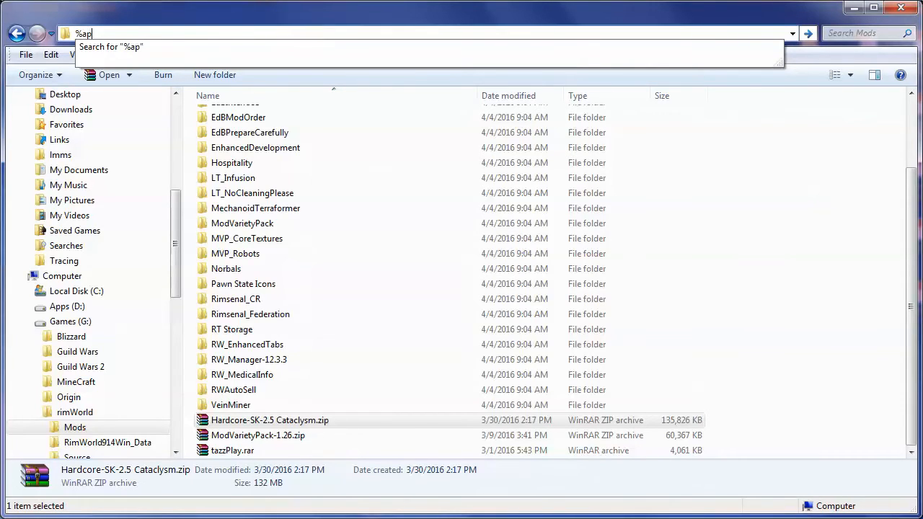
type("pdata")
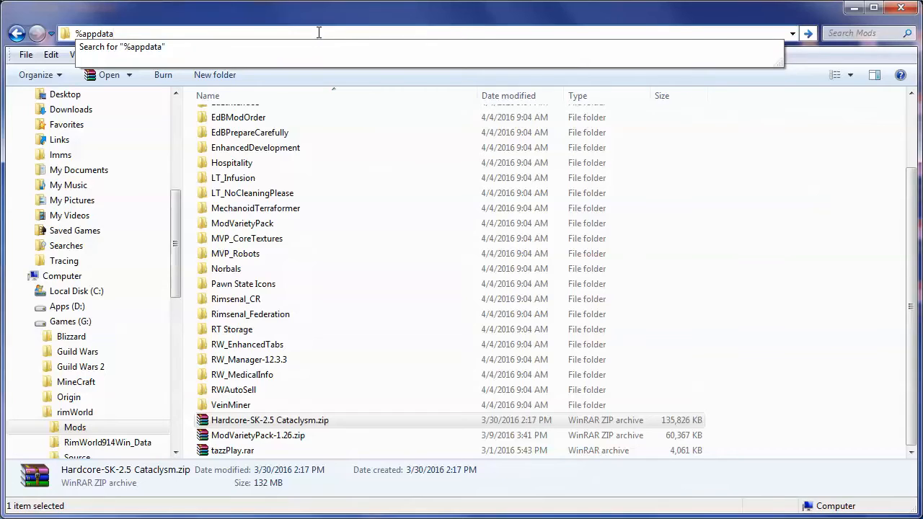
type("%")
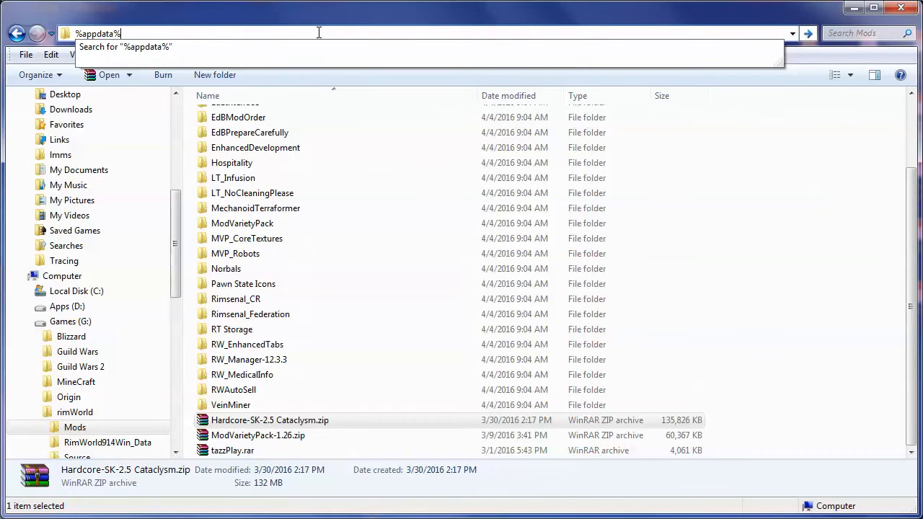
type("\\")
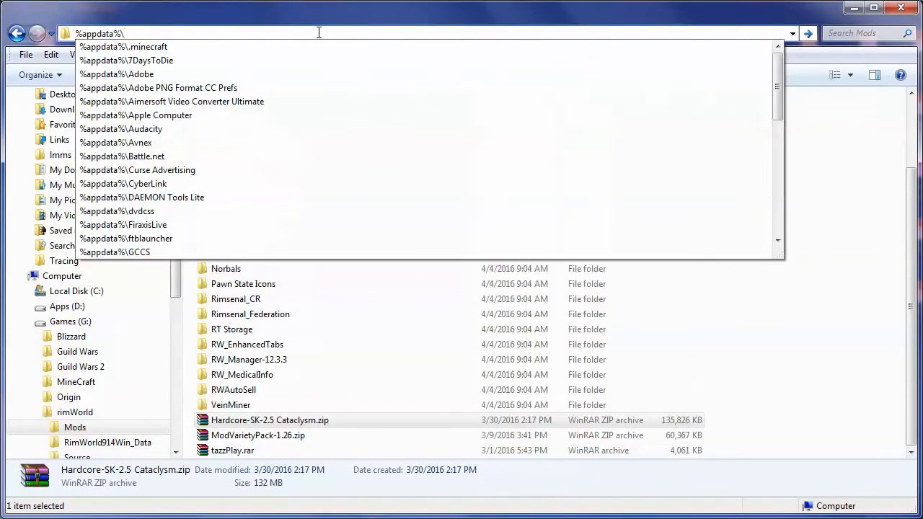
type("..")
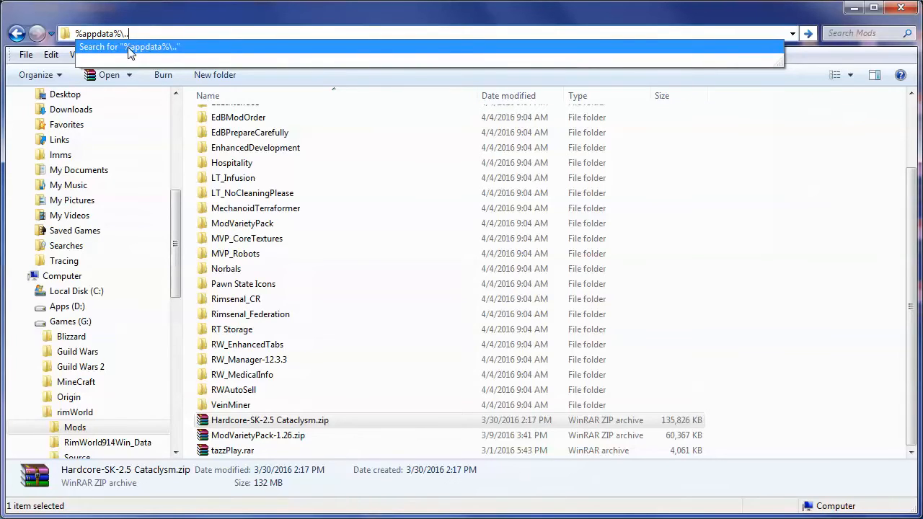
key("Return")
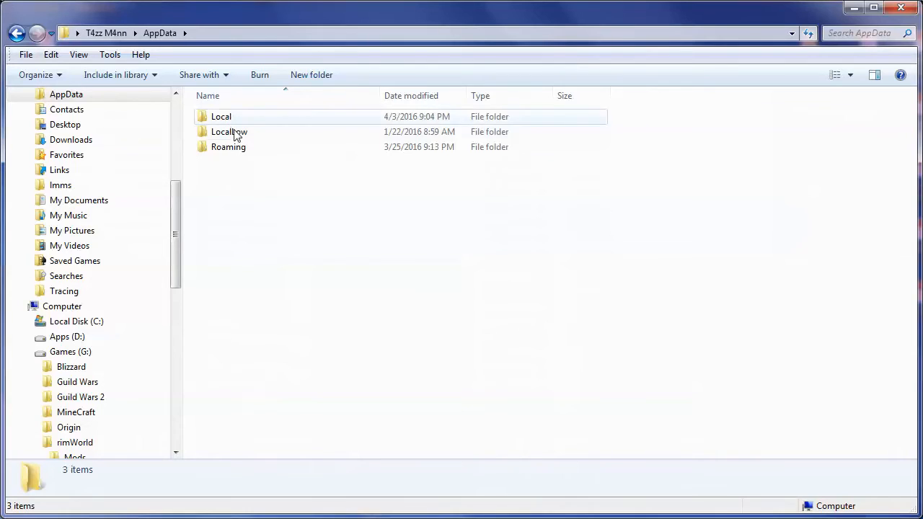
mouse_move(224, 132)
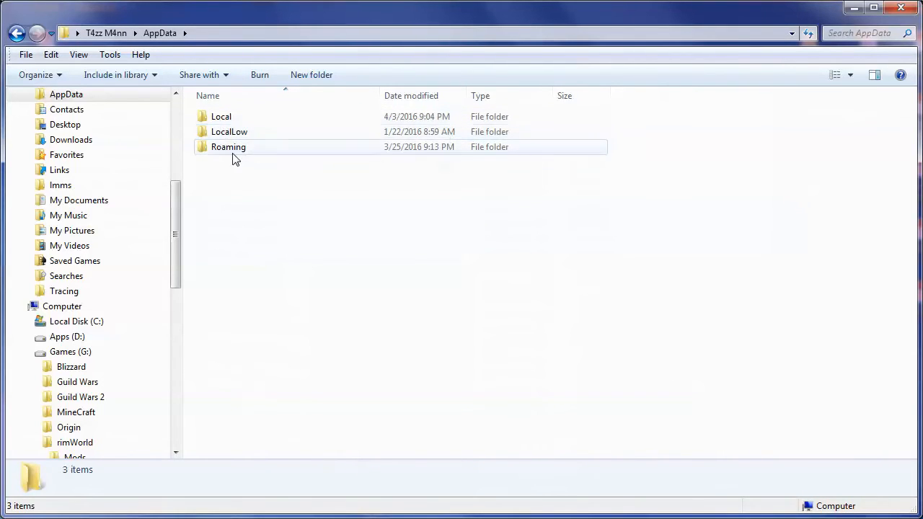
Open LocalLow\Ludeon Studios\RimWorld\Config from the AppData folder.
double_click(228, 146)
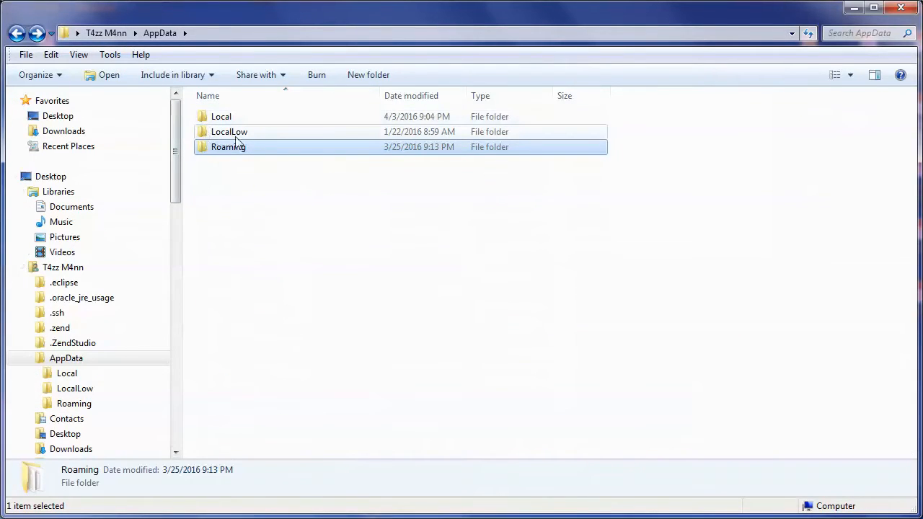
left_click(229, 131)
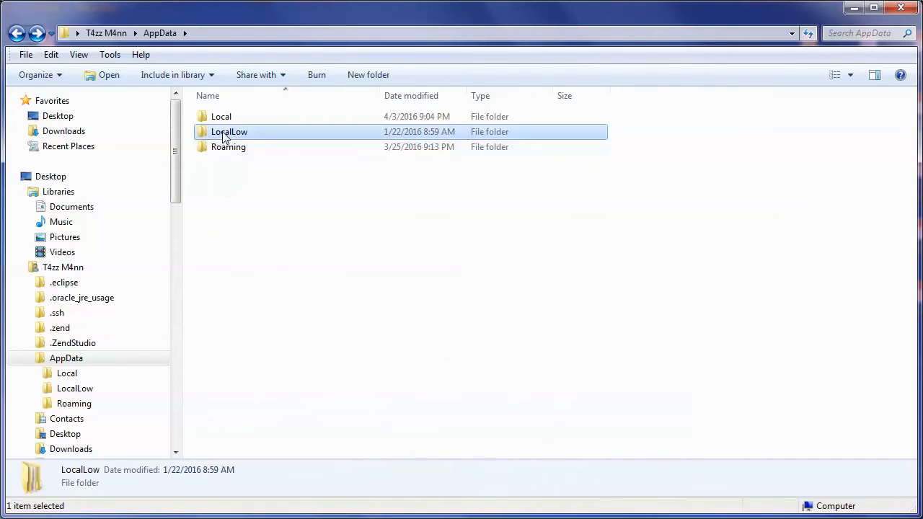
double_click(229, 131)
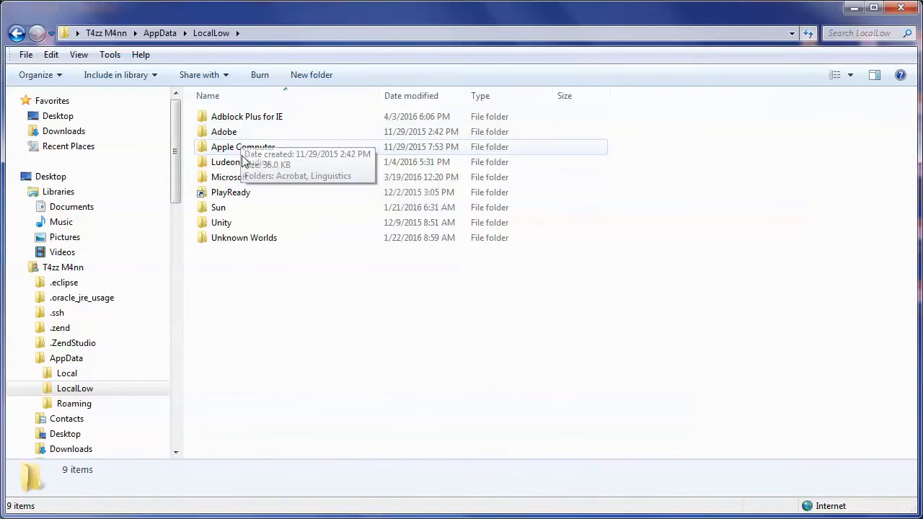
mouse_move(234, 162)
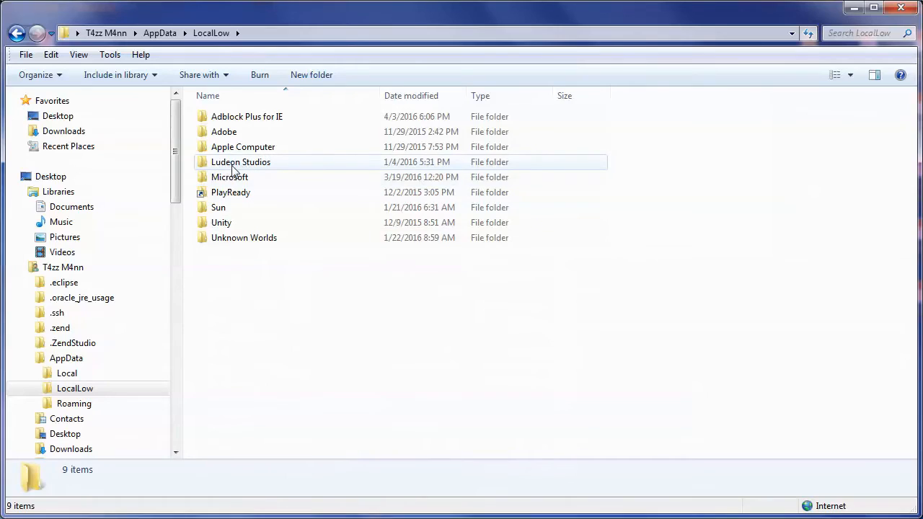
mouse_move(241, 163)
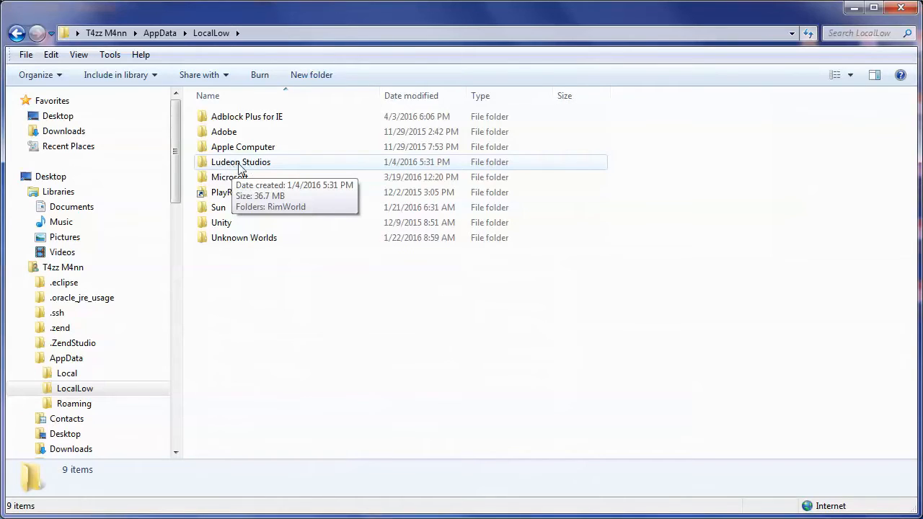
double_click(241, 161)
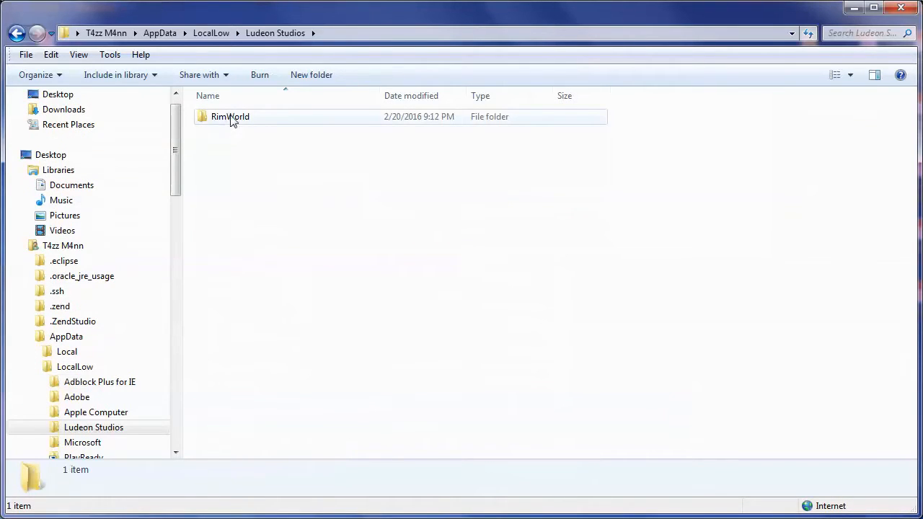
double_click(230, 116)
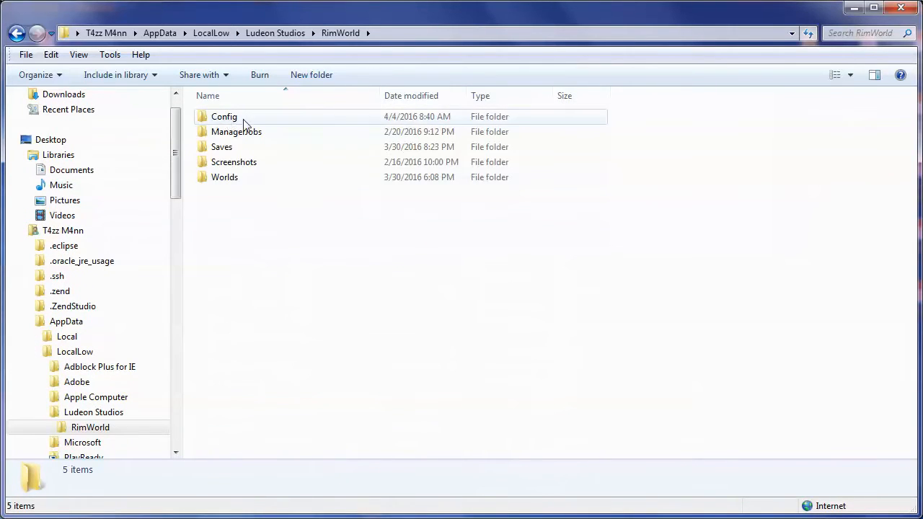
double_click(224, 116)
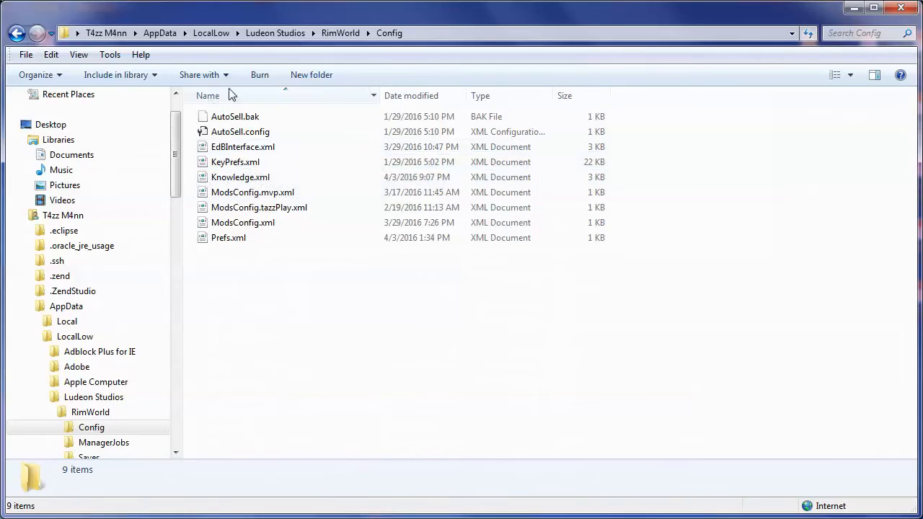
mouse_move(242, 222)
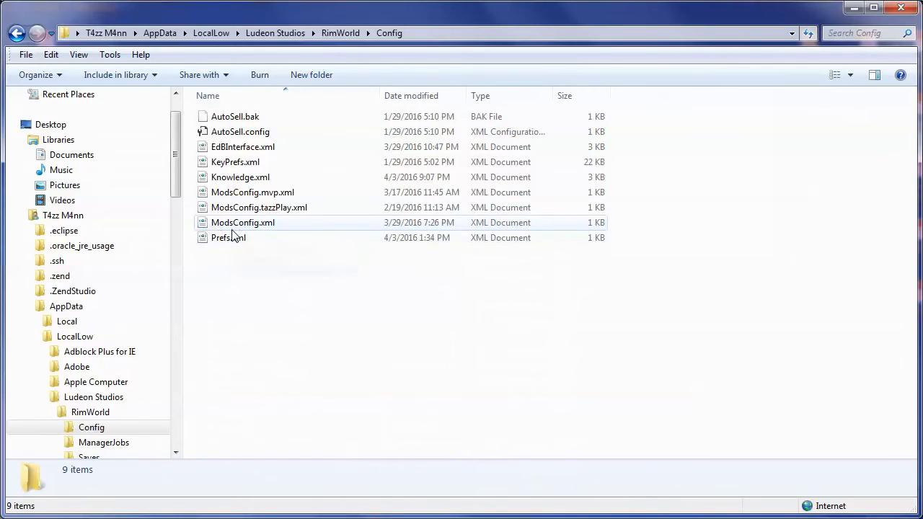
mouse_move(243, 222)
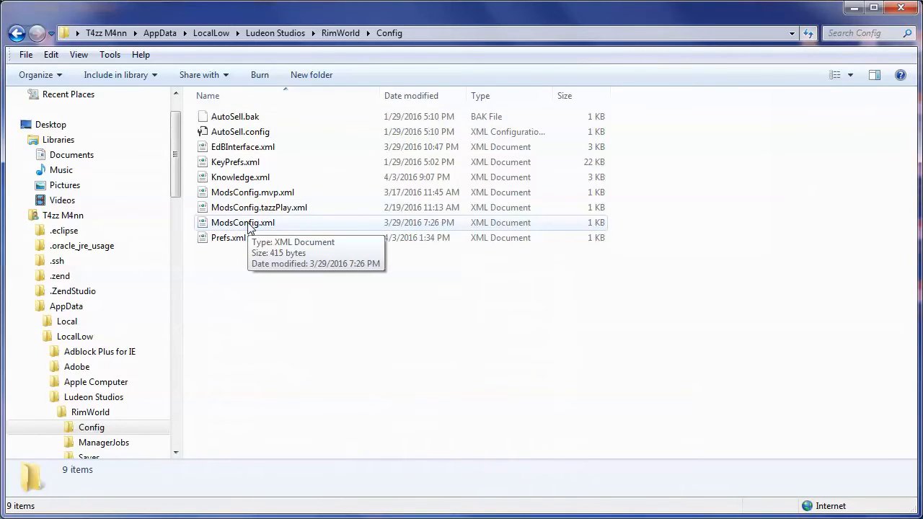
mouse_move(253, 152)
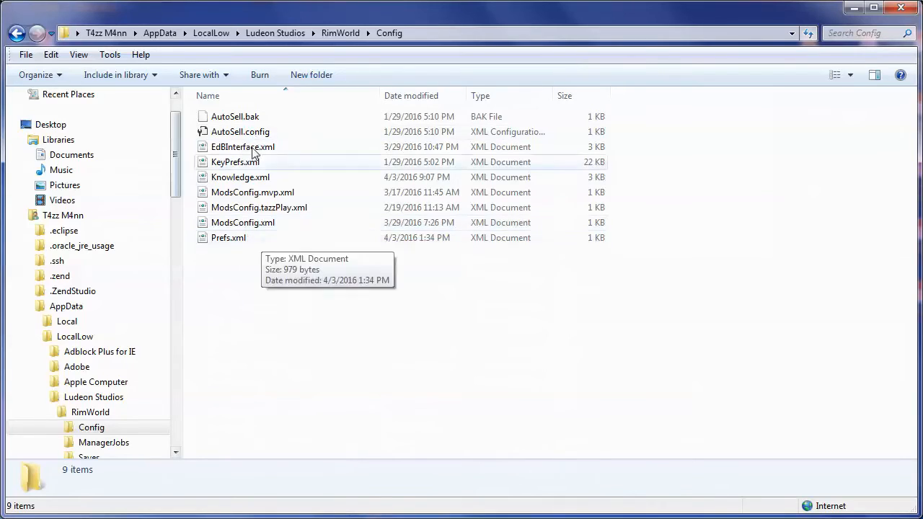
mouse_move(234, 217)
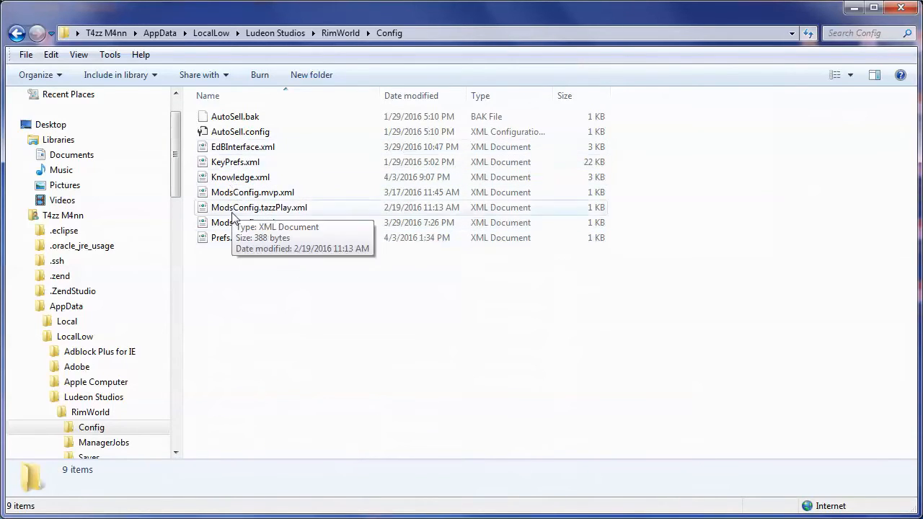
mouse_move(242, 193)
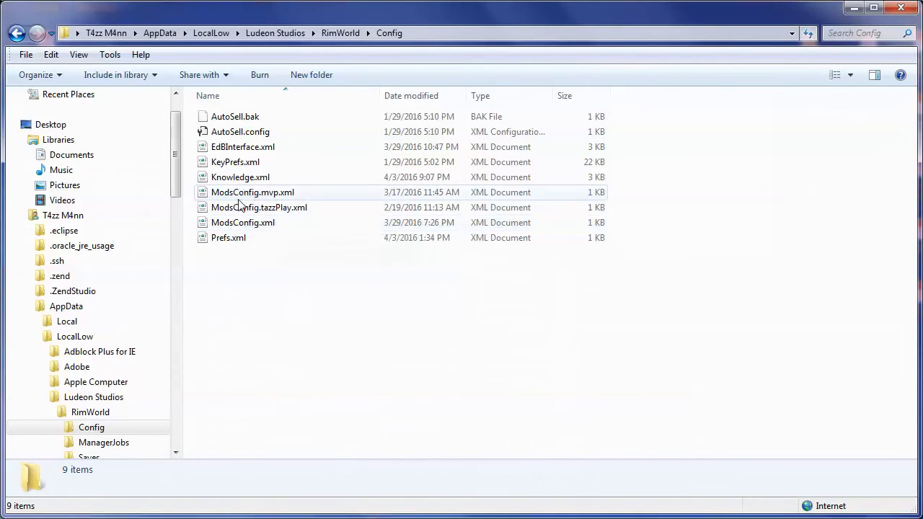
mouse_move(252, 193)
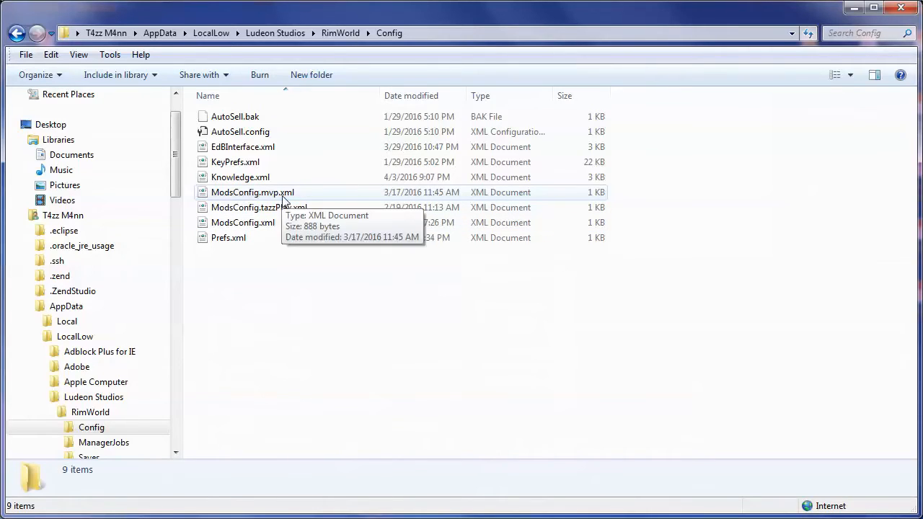
Compare ModsConfig.mvp.xml with ModsConfig.xml, then open ModsConfig.tazzPlay.xml in Notepad++.
left_click(252, 191)
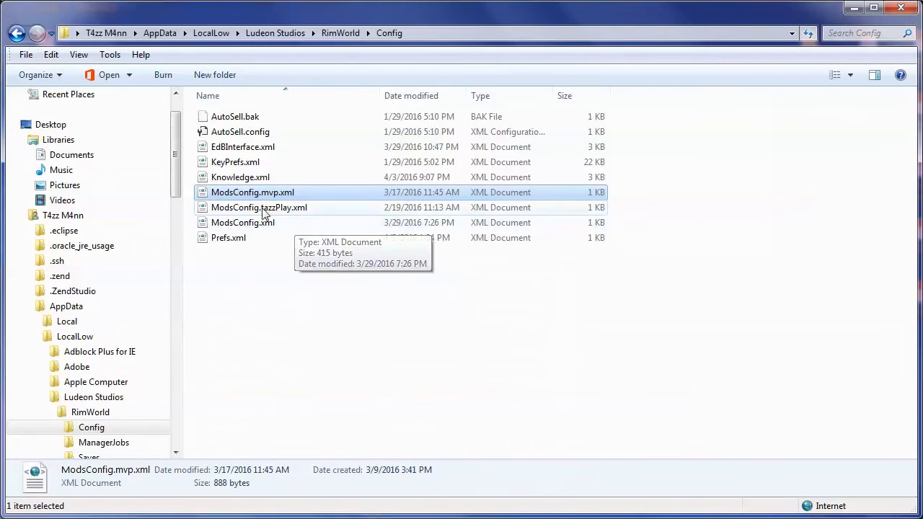
mouse_move(280, 208)
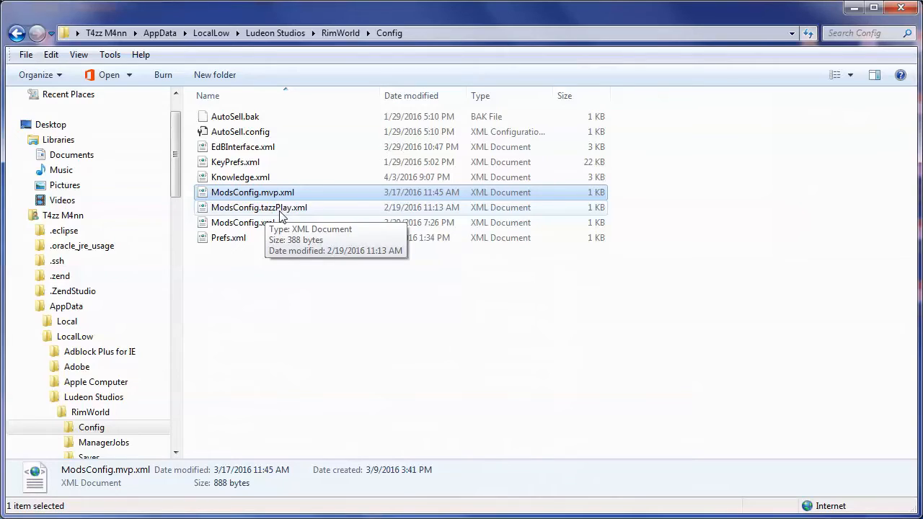
left_click(243, 223)
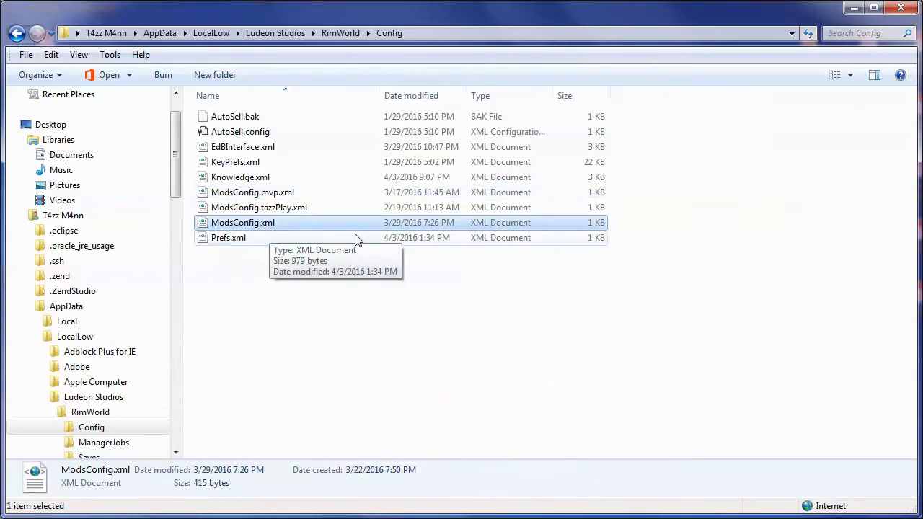
mouse_move(262, 140)
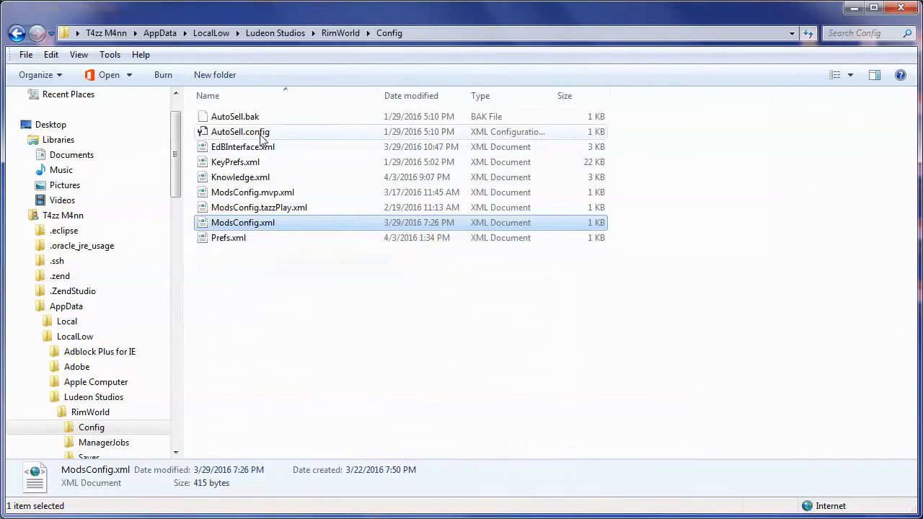
mouse_move(288, 207)
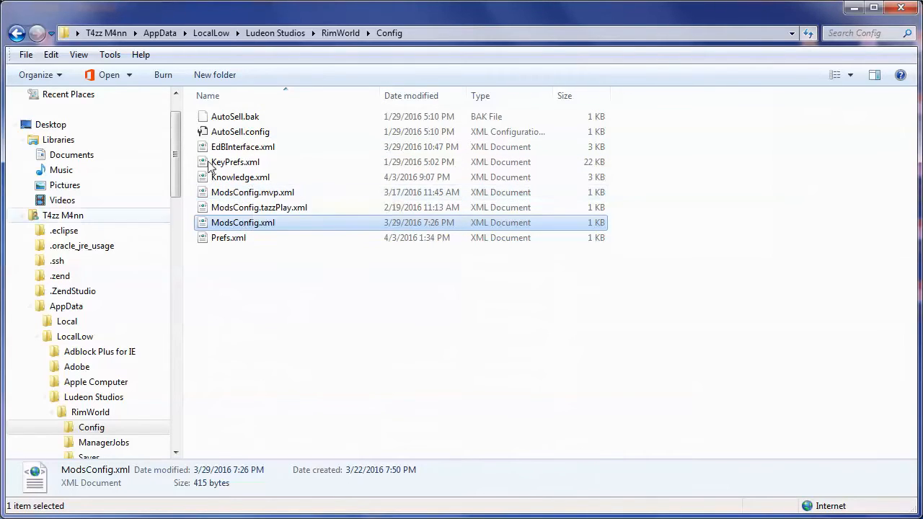
mouse_move(377, 310)
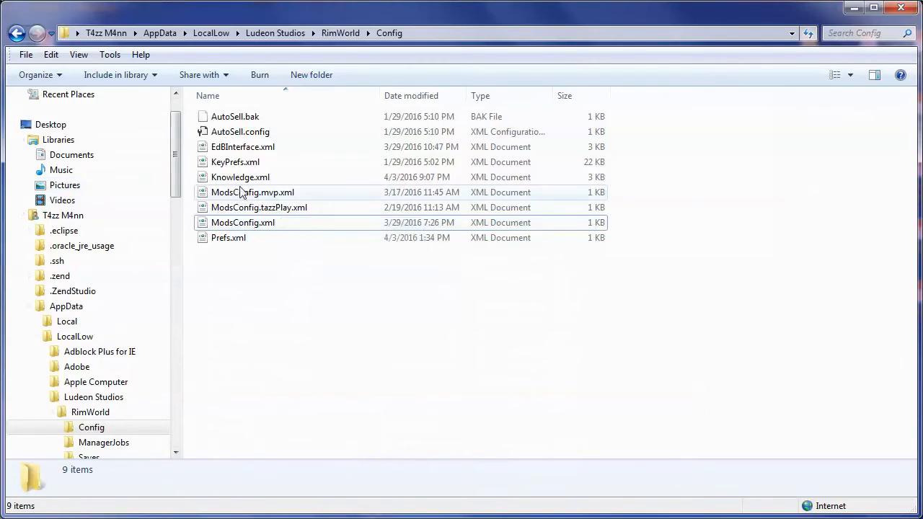
right_click(259, 208)
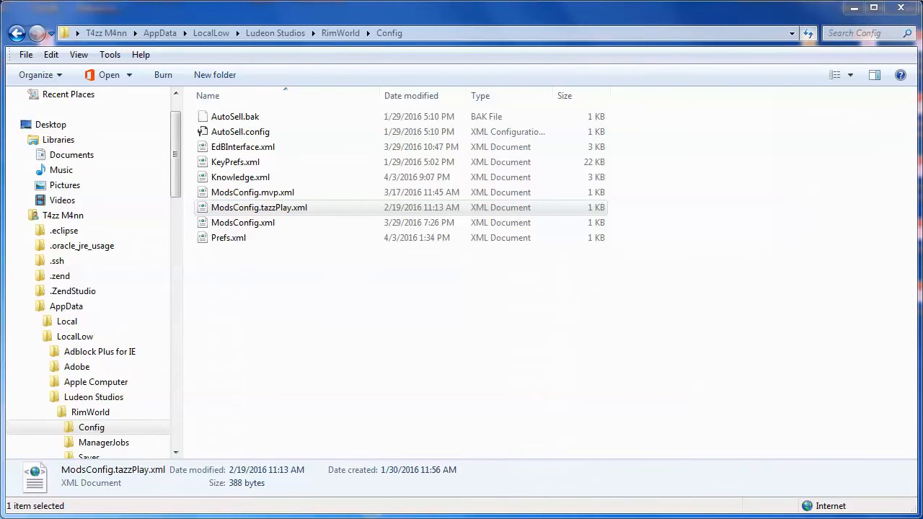
double_click(259, 207)
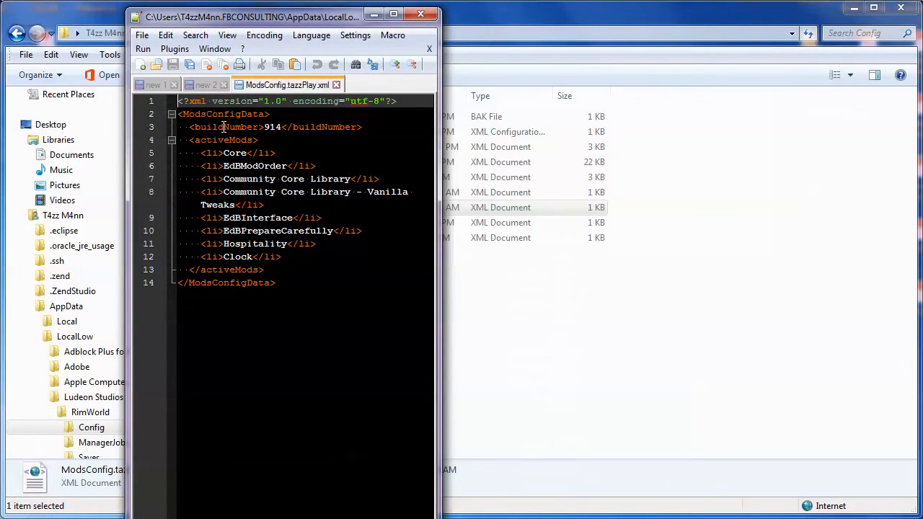
mouse_move(219, 157)
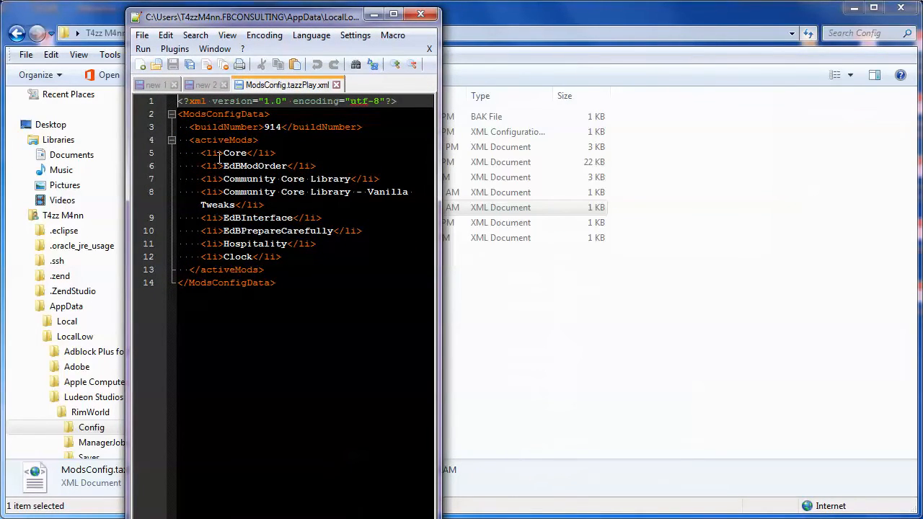
Review tazzPlay's active mods (Core, EdBModOrder, Hospitality, Clock…) and close Notepad++.
double_click(235, 152)
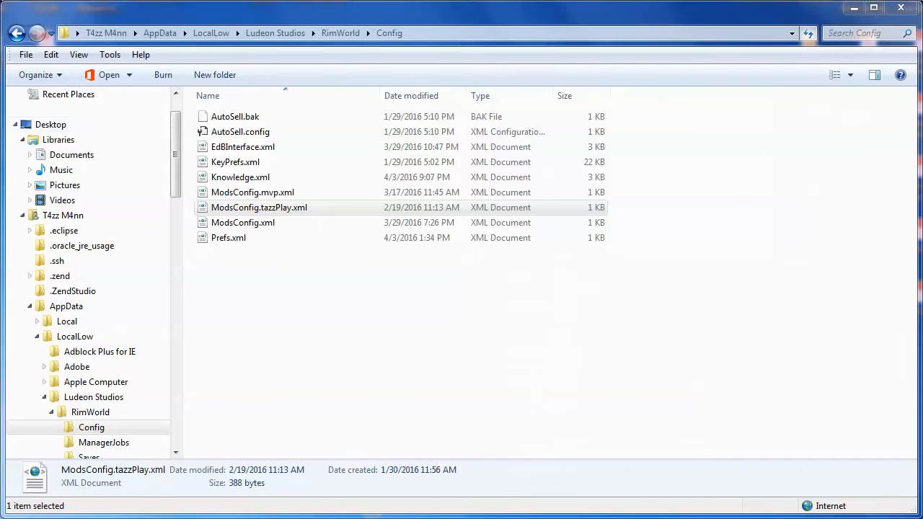
mouse_move(395, 211)
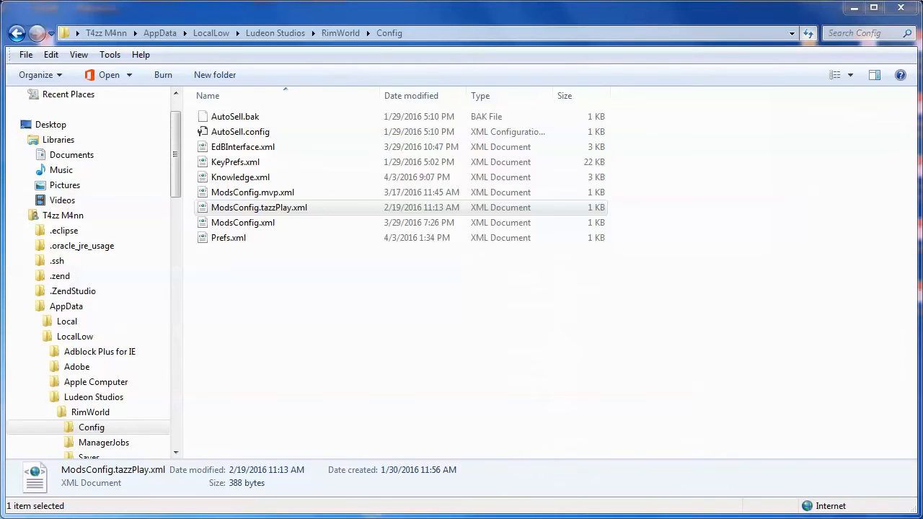
right_click(252, 192)
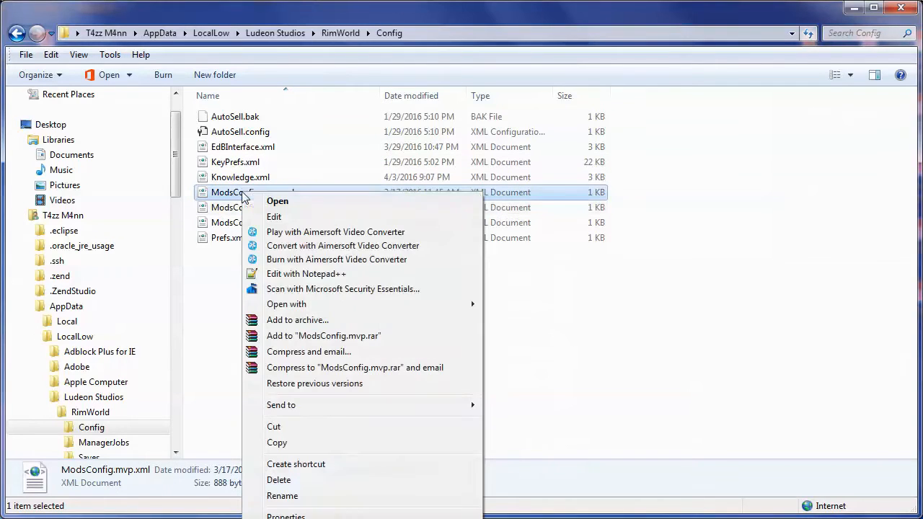
left_click(305, 273)
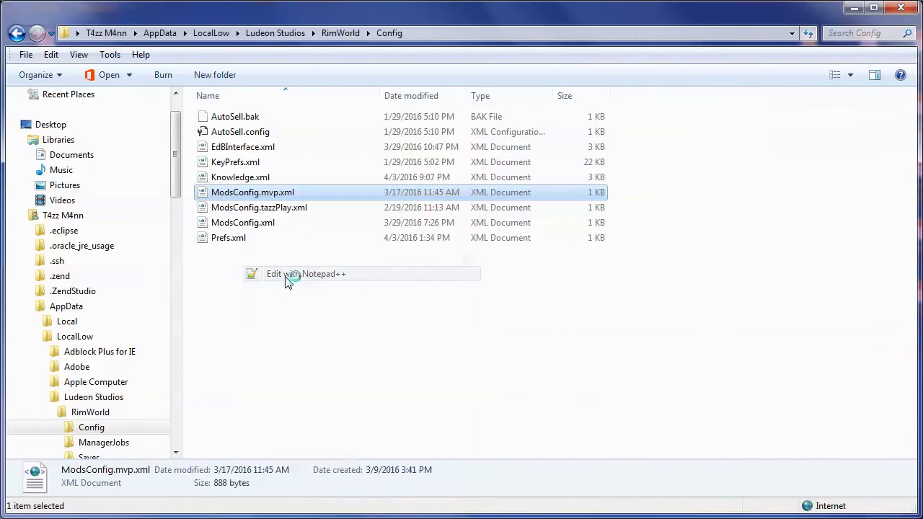
left_click(306, 274)
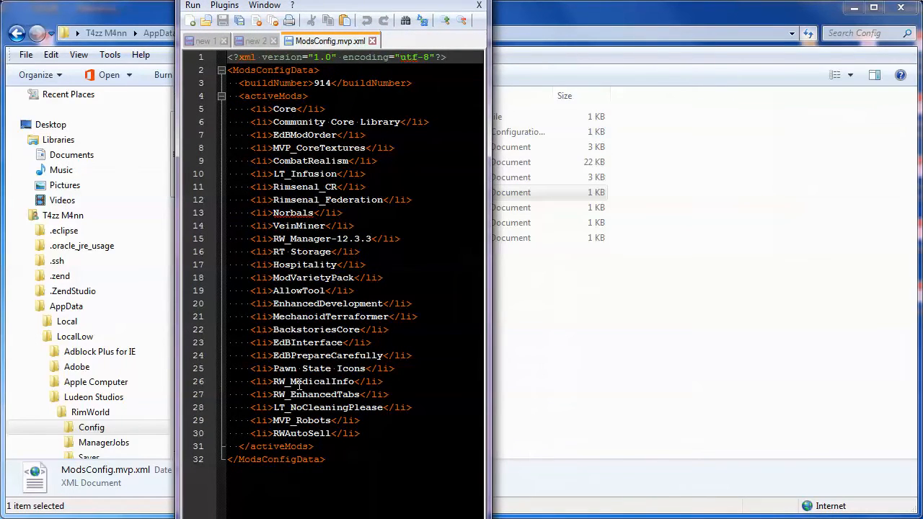
mouse_move(254, 112)
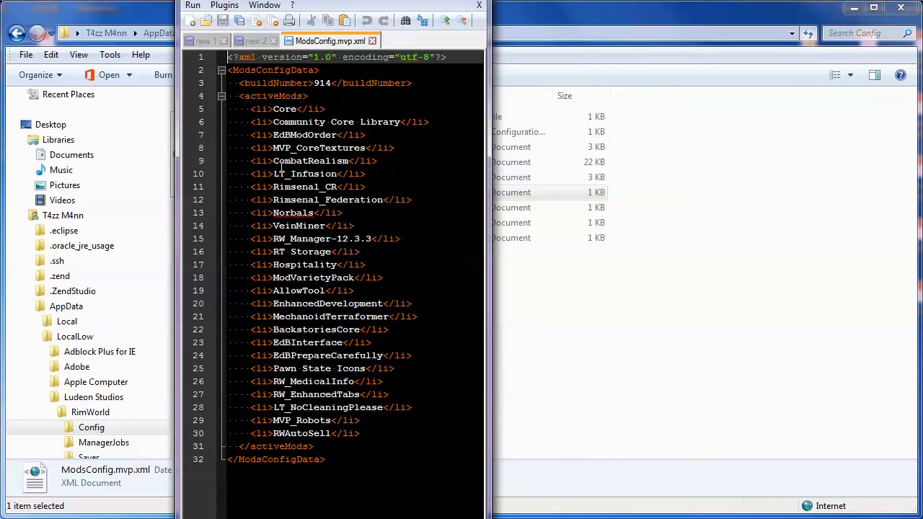
double_click(303, 135)
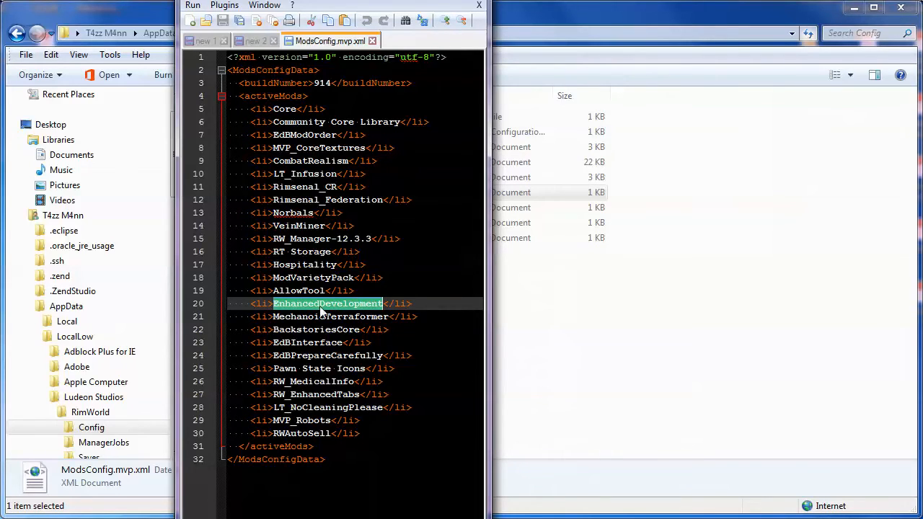
mouse_move(391, 287)
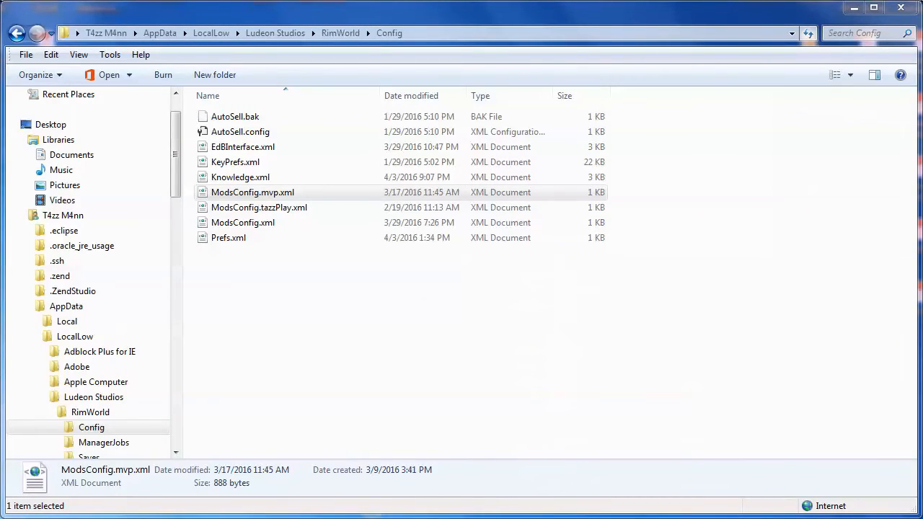
mouse_move(227, 368)
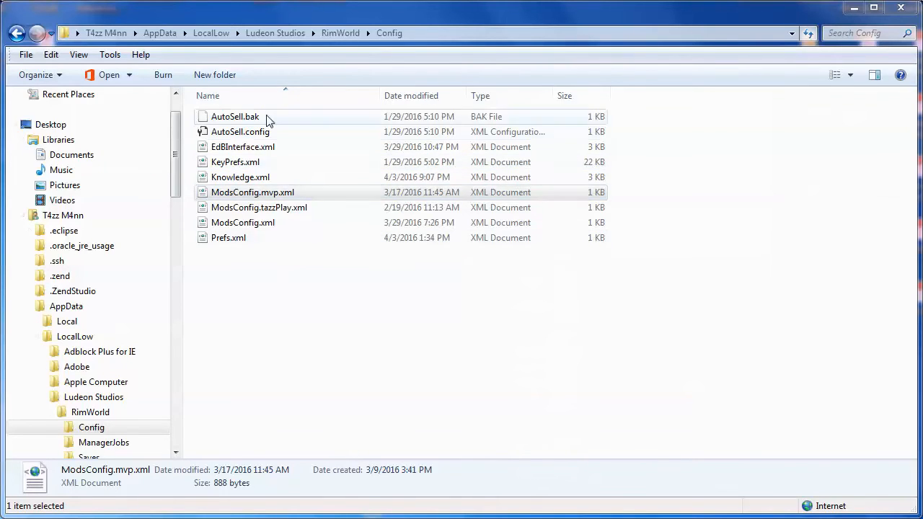
mouse_move(243, 222)
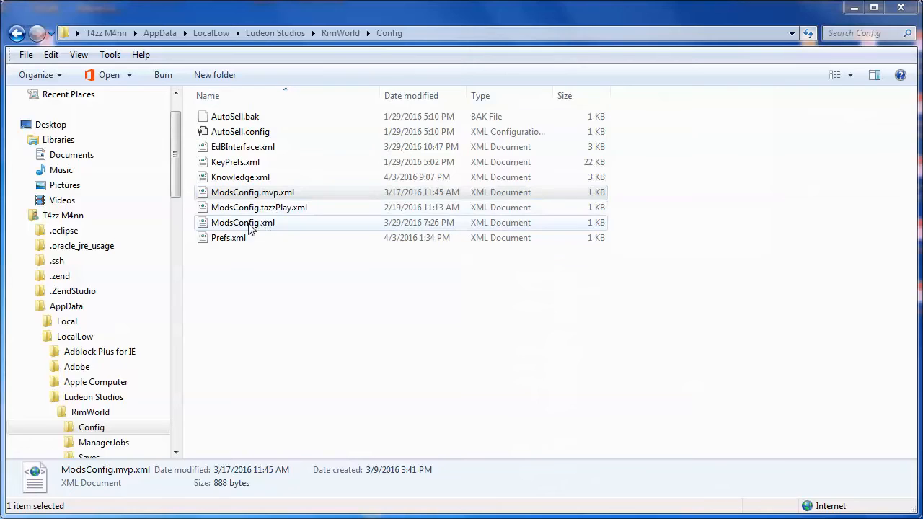
Back up ModsConfig.xml as ModsConfig.orig.xml and paste a renamed copy of ModsConfig.mvp.xml.
left_click(243, 223)
type("orig.")
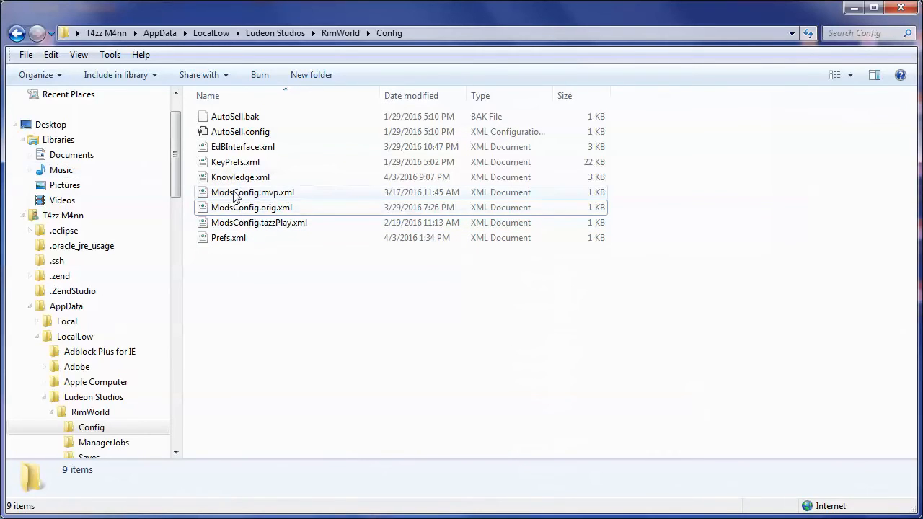
left_click(253, 192)
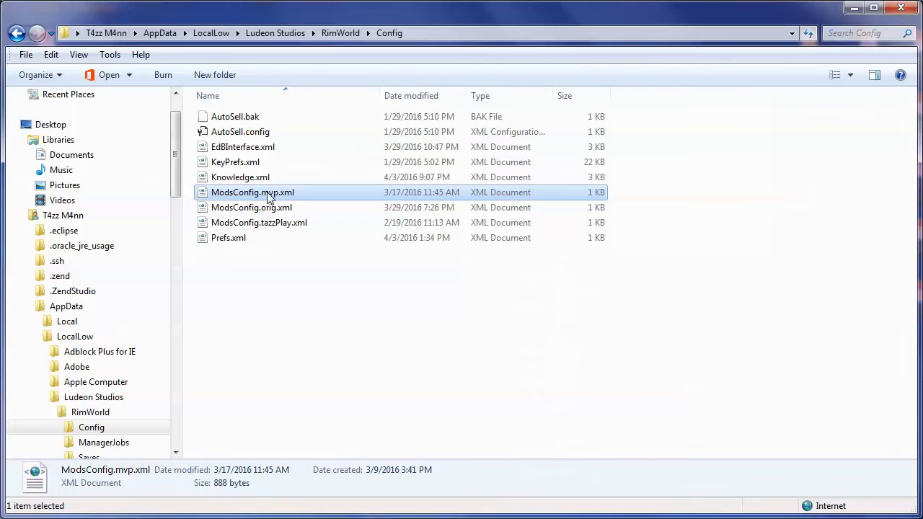
left_click(433, 324)
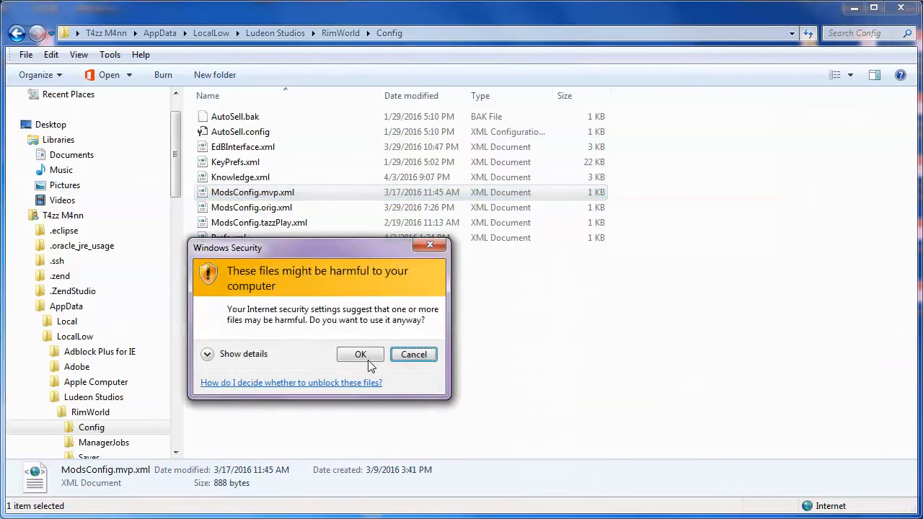
left_click(361, 354)
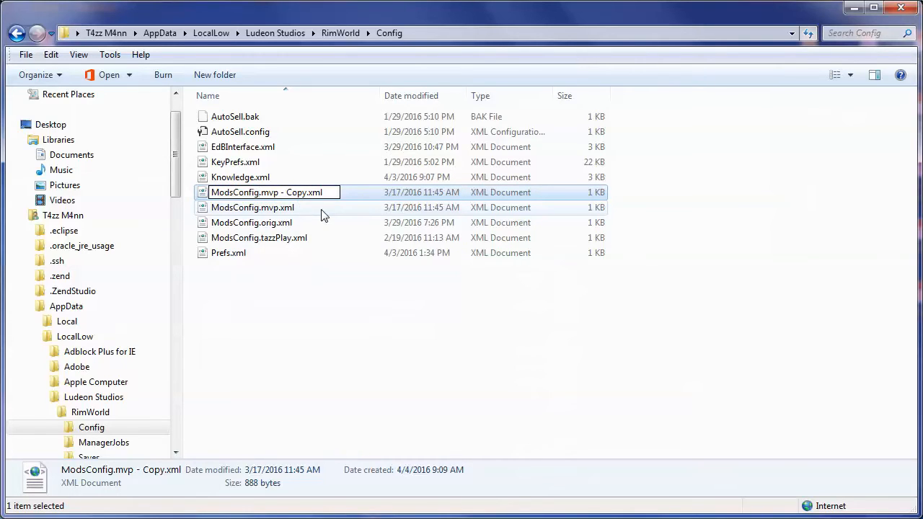
type("ModsConfigy.xml")
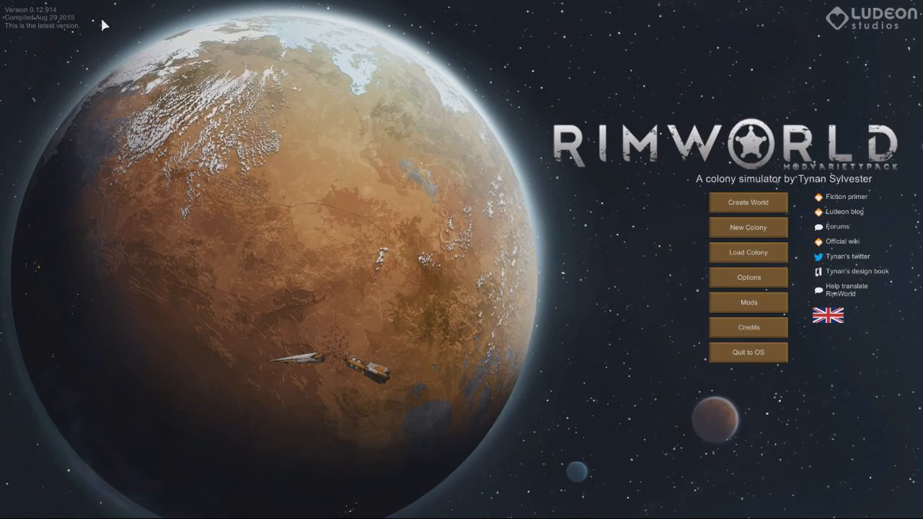
mouse_move(748, 302)
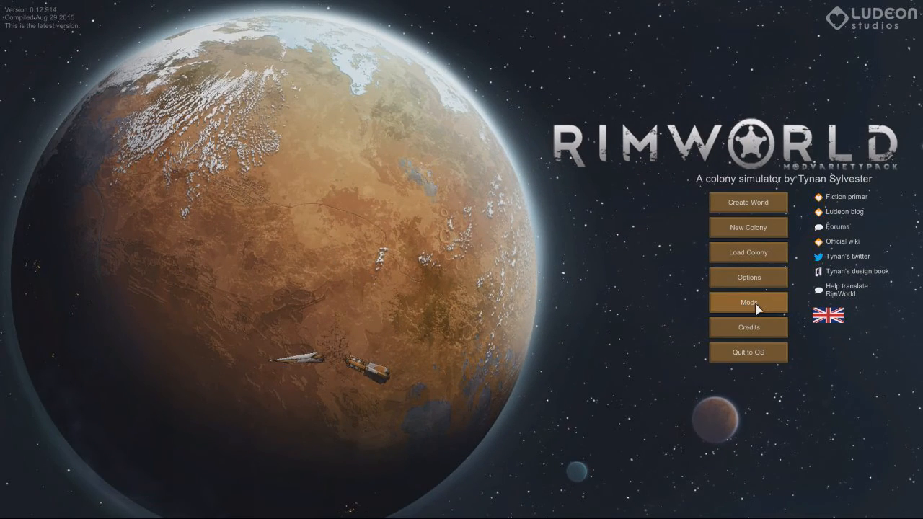
Open RimWorld's Mods window and select Community Core Library among the active mods.
left_click(747, 302)
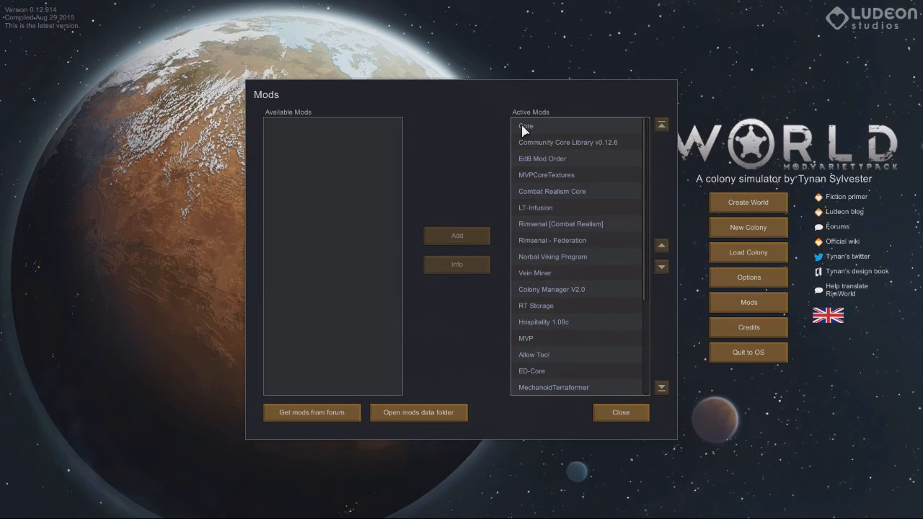
mouse_move(663, 266)
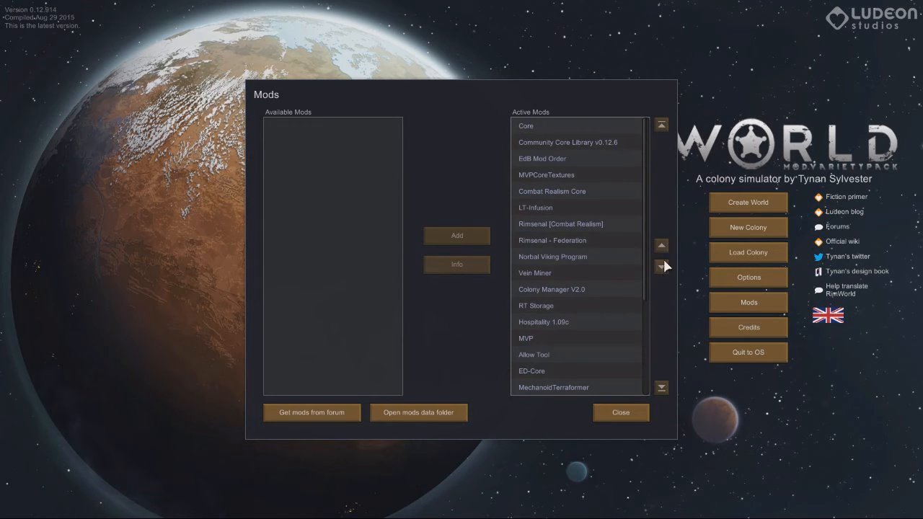
left_click(546, 175)
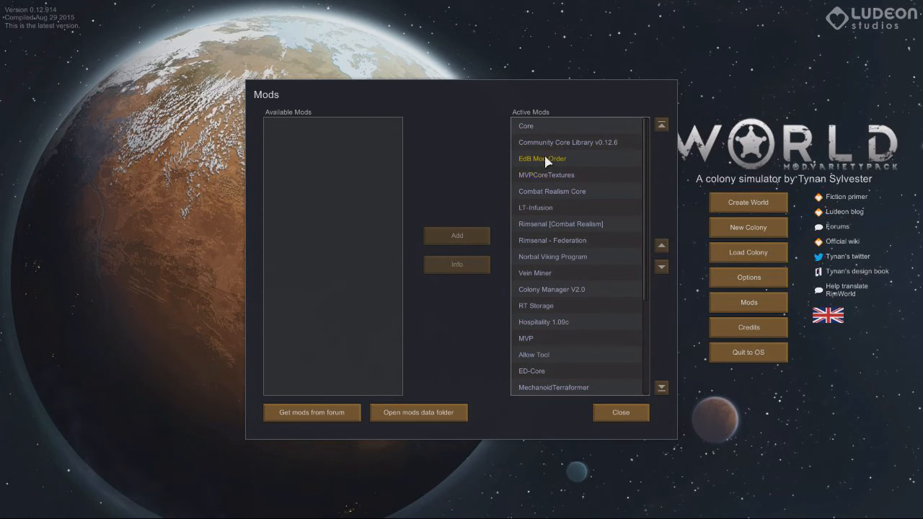
mouse_move(339, 126)
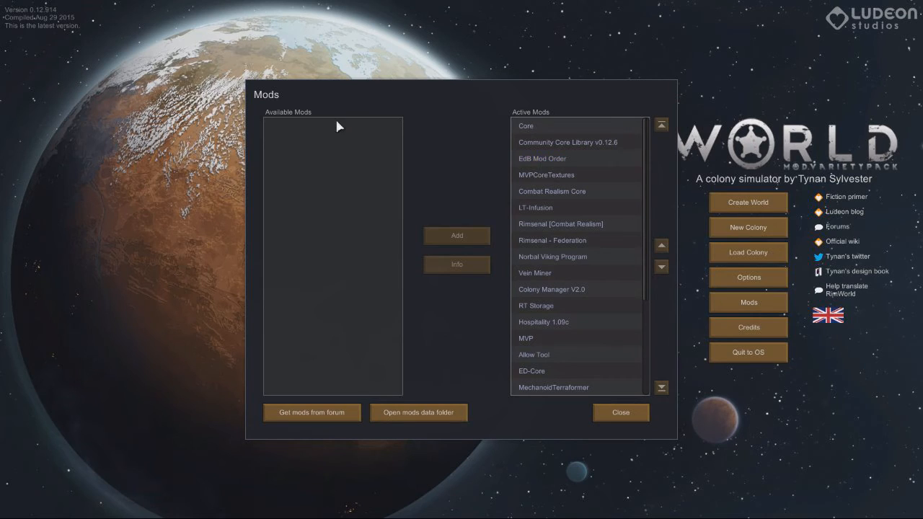
mouse_move(520, 176)
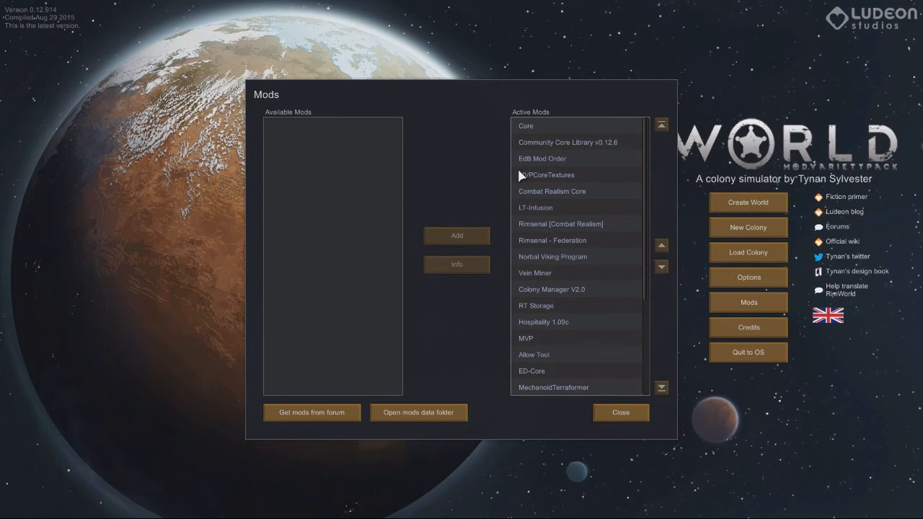
mouse_move(330, 408)
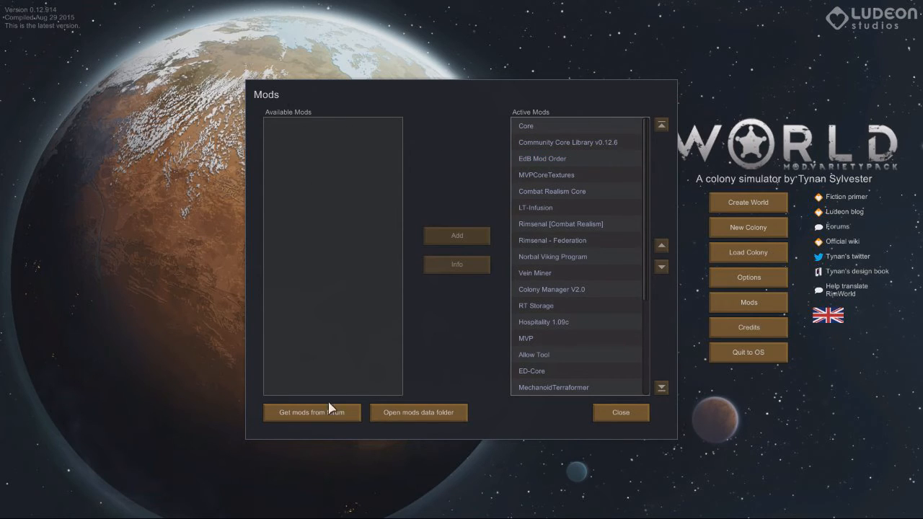
mouse_move(335, 384)
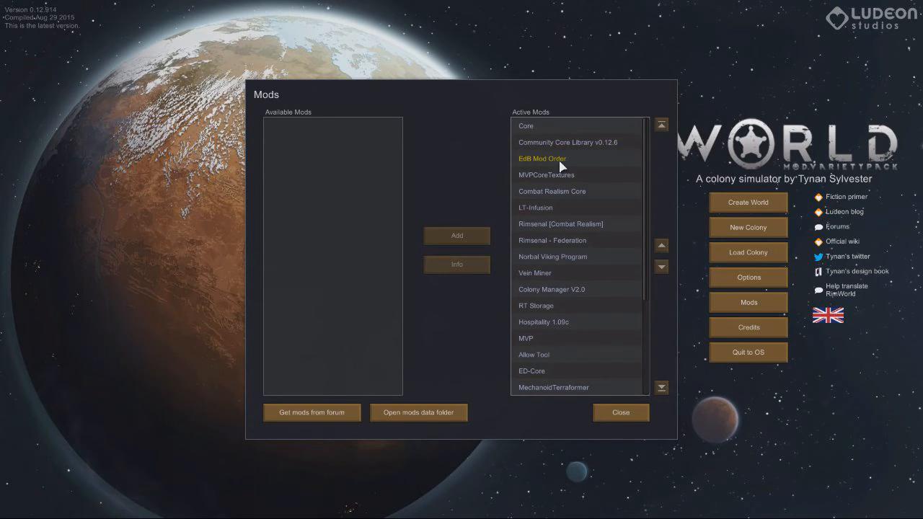
mouse_move(424, 126)
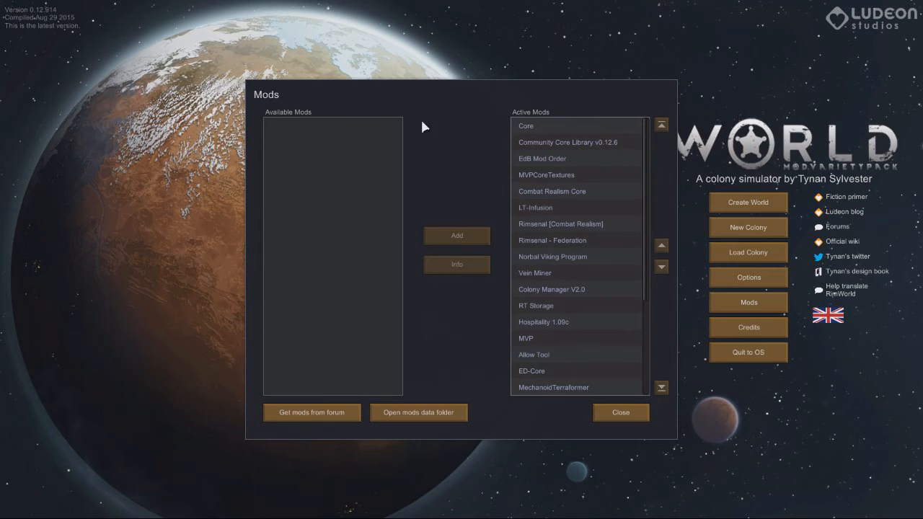
left_click(566, 142)
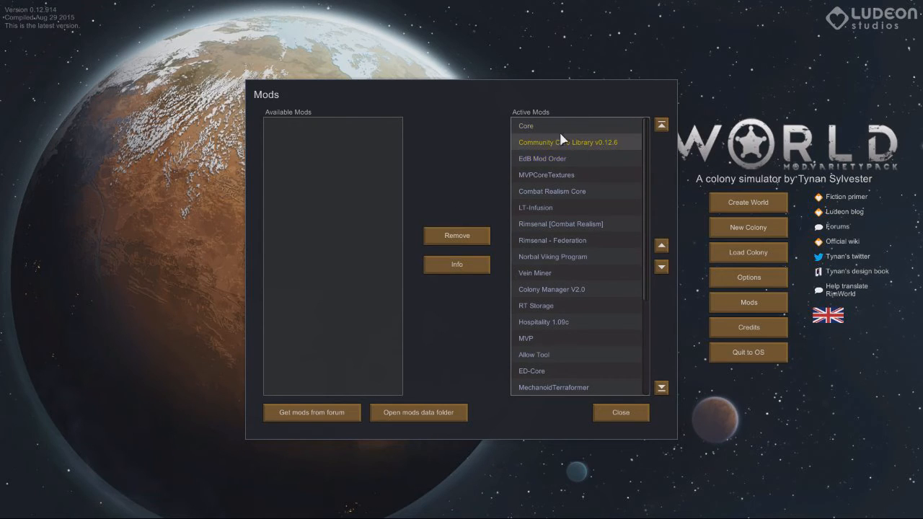
mouse_move(648, 276)
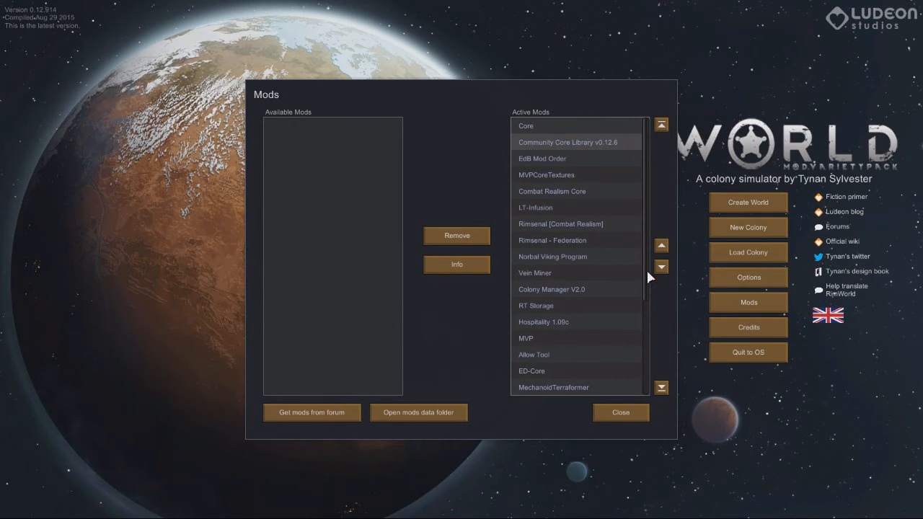
Reactivate Auto Seller, move it to the end of Active Mods, and close the Mods window.
scroll("down", 3)
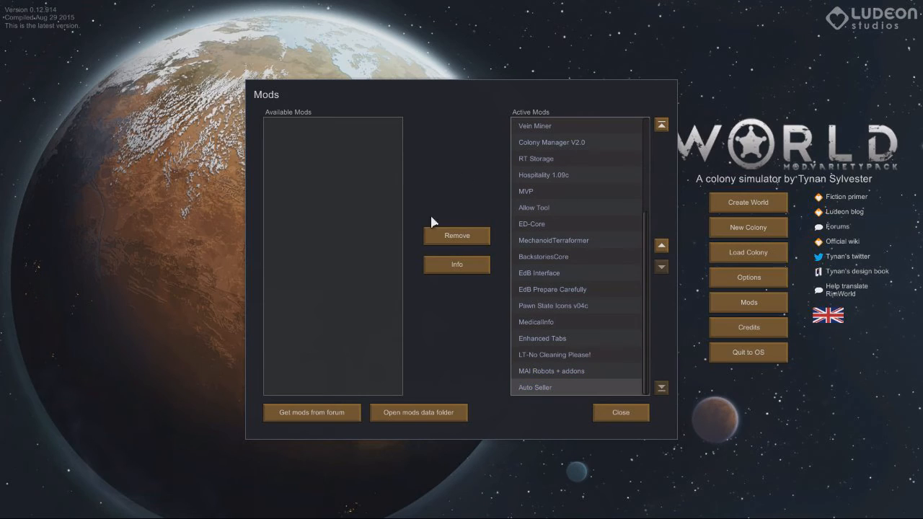
mouse_move(452, 241)
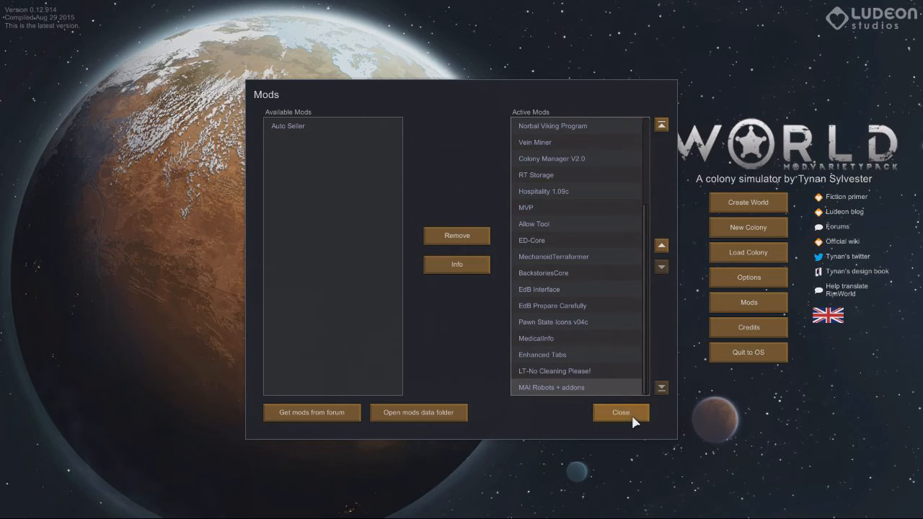
mouse_move(580, 410)
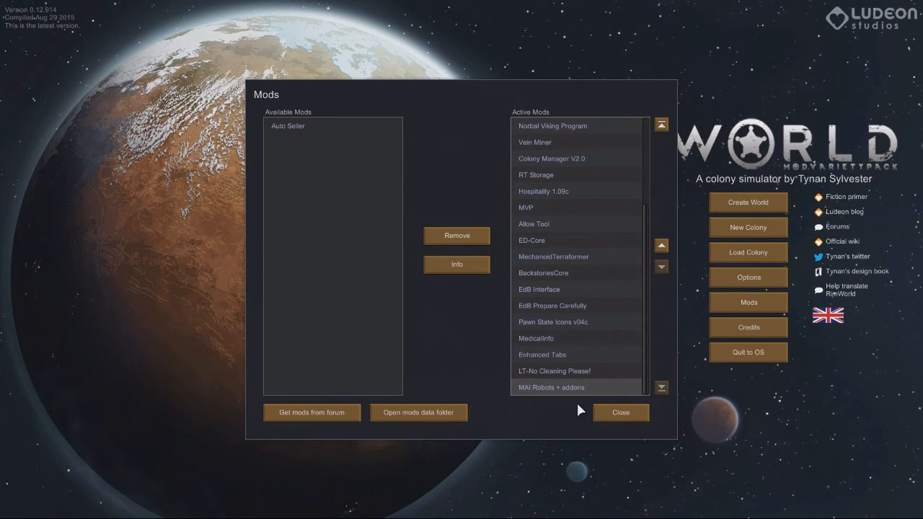
mouse_move(303, 90)
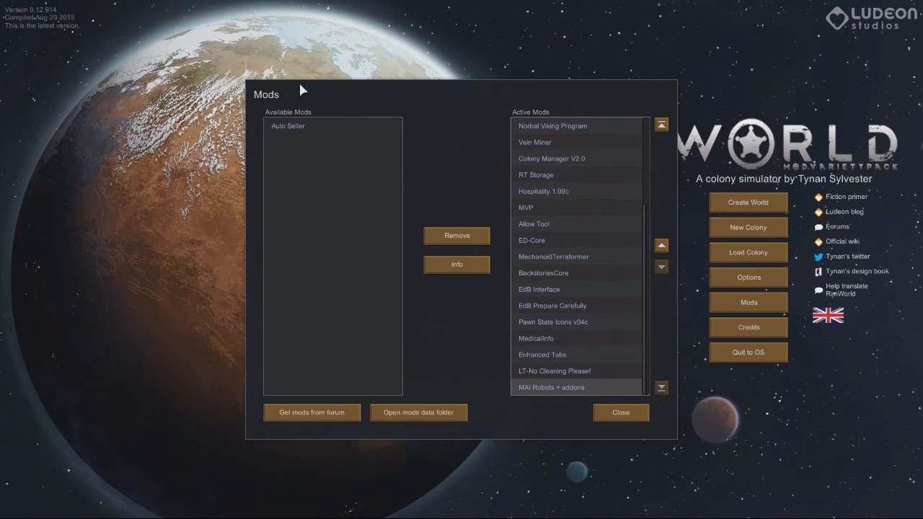
left_click(531, 240)
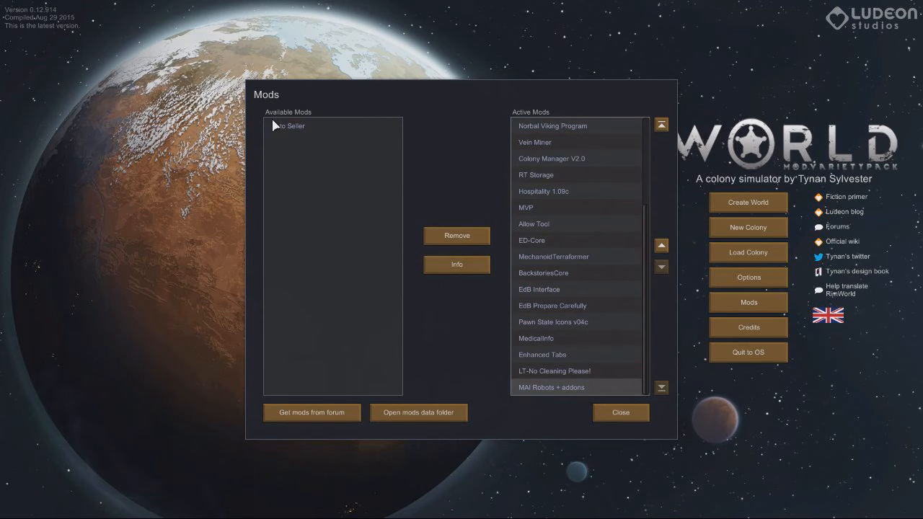
mouse_move(341, 153)
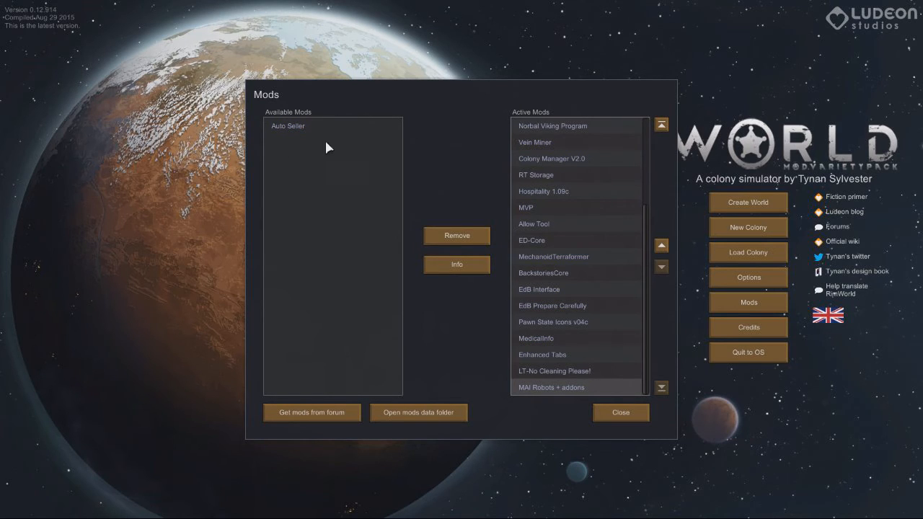
mouse_move(321, 150)
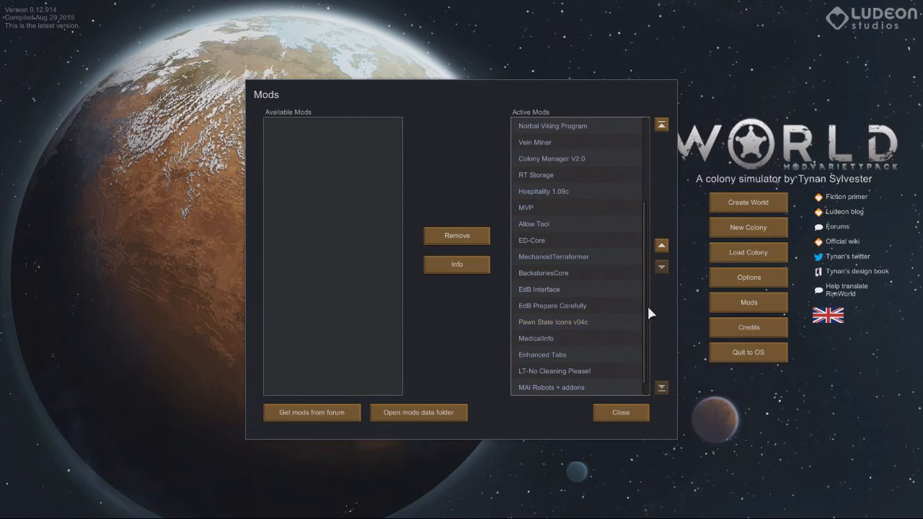
scroll("down", 3)
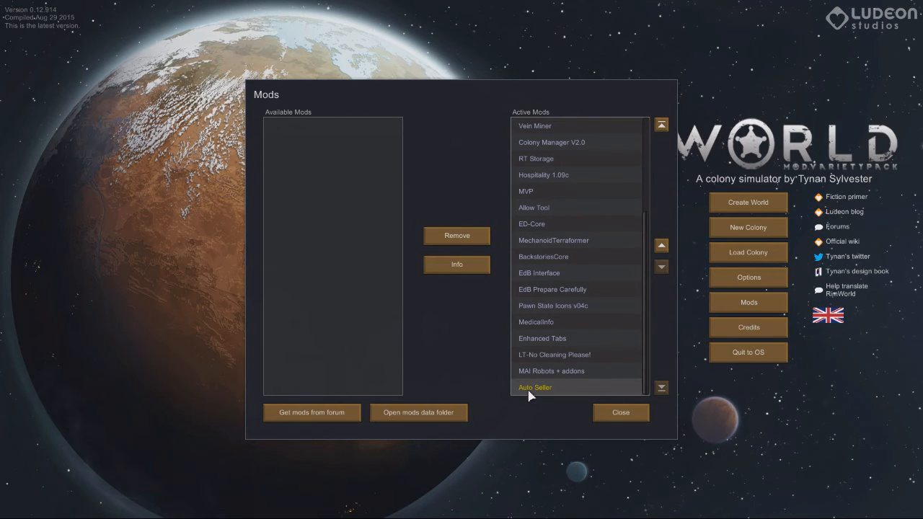
mouse_move(561, 391)
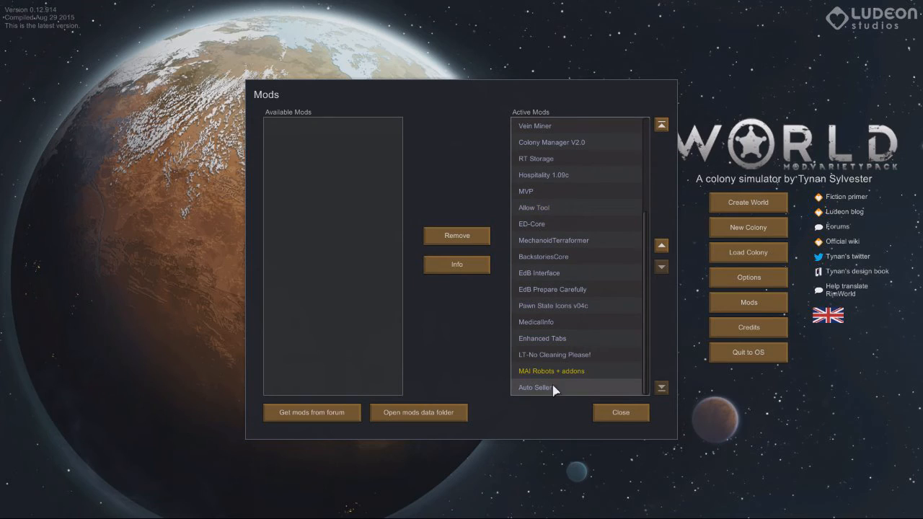
mouse_move(533, 310)
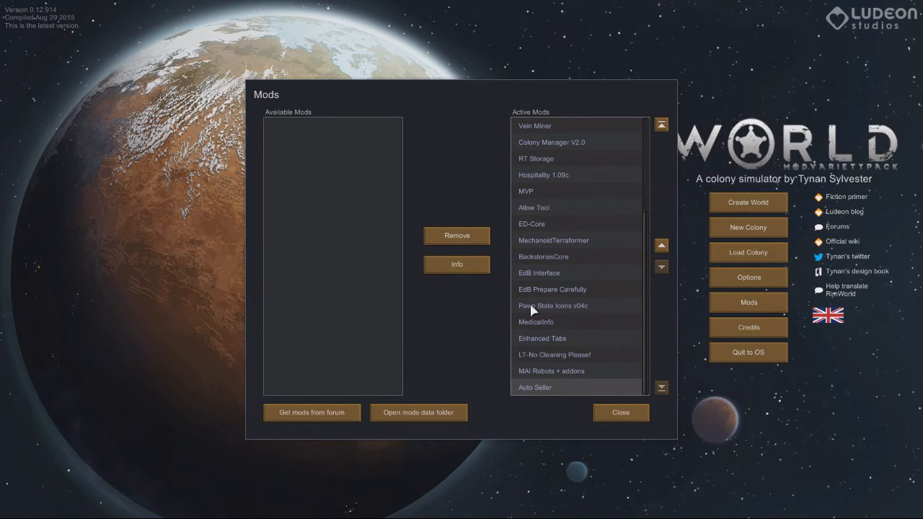
mouse_move(670, 262)
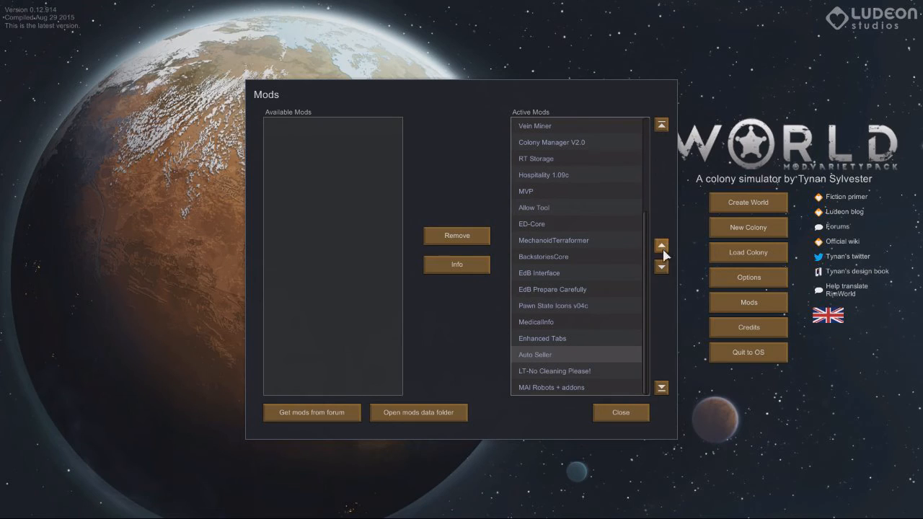
left_click(660, 266)
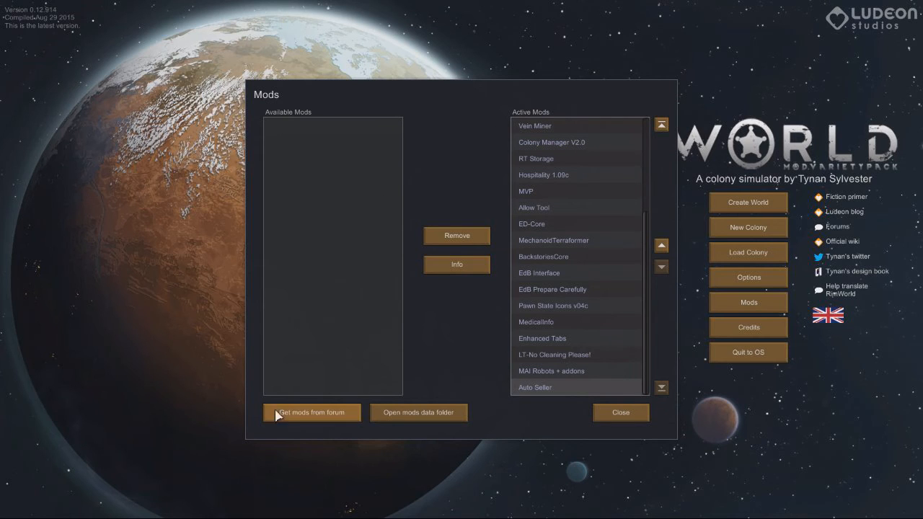
left_click(620, 412)
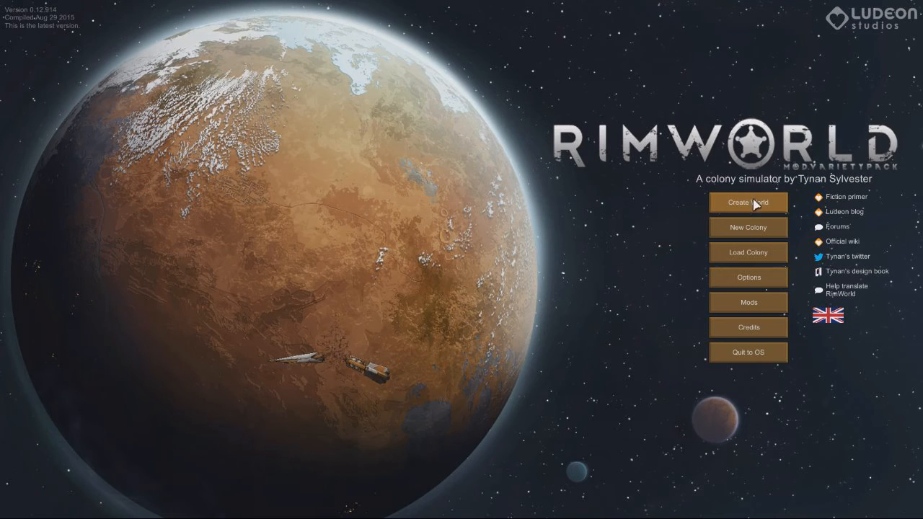
mouse_move(343, 227)
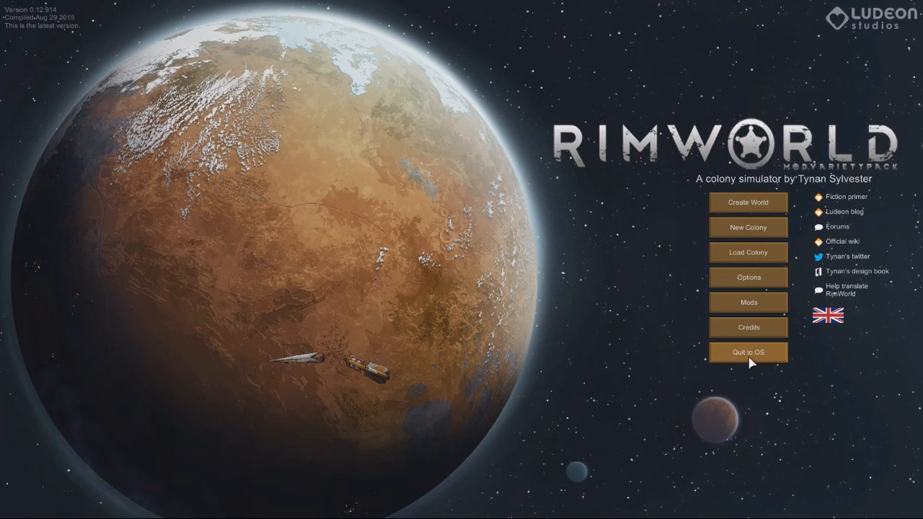
mouse_move(725, 326)
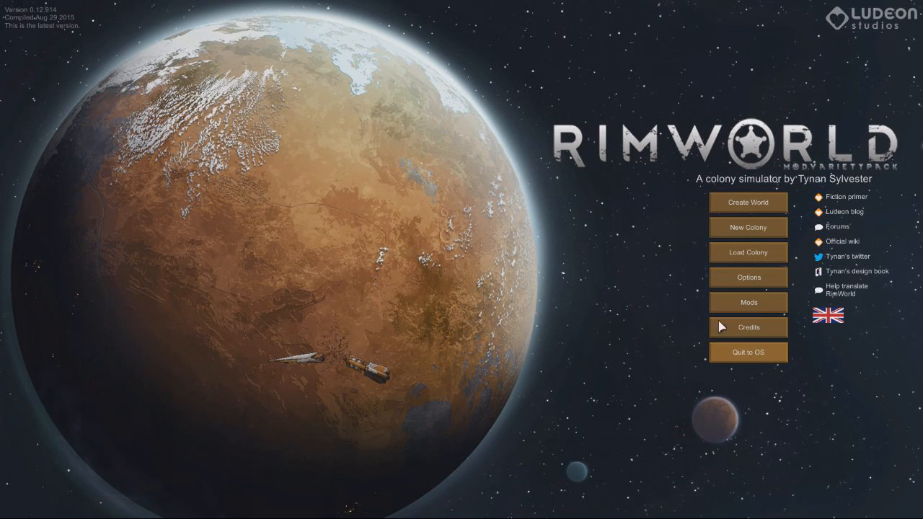
mouse_move(761, 380)
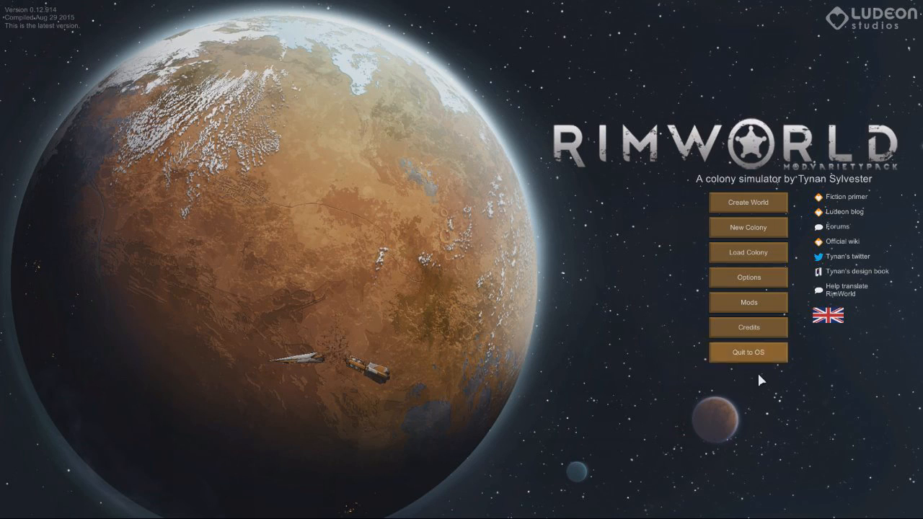
mouse_move(573, 345)
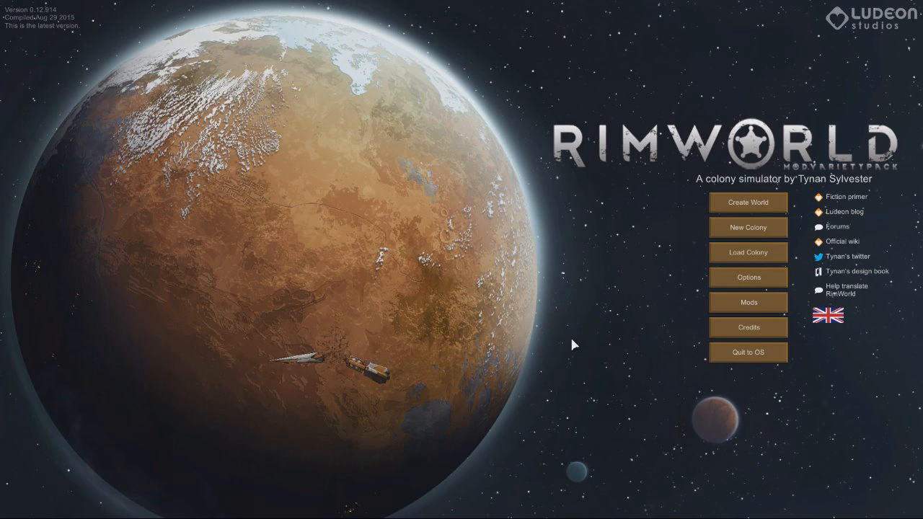